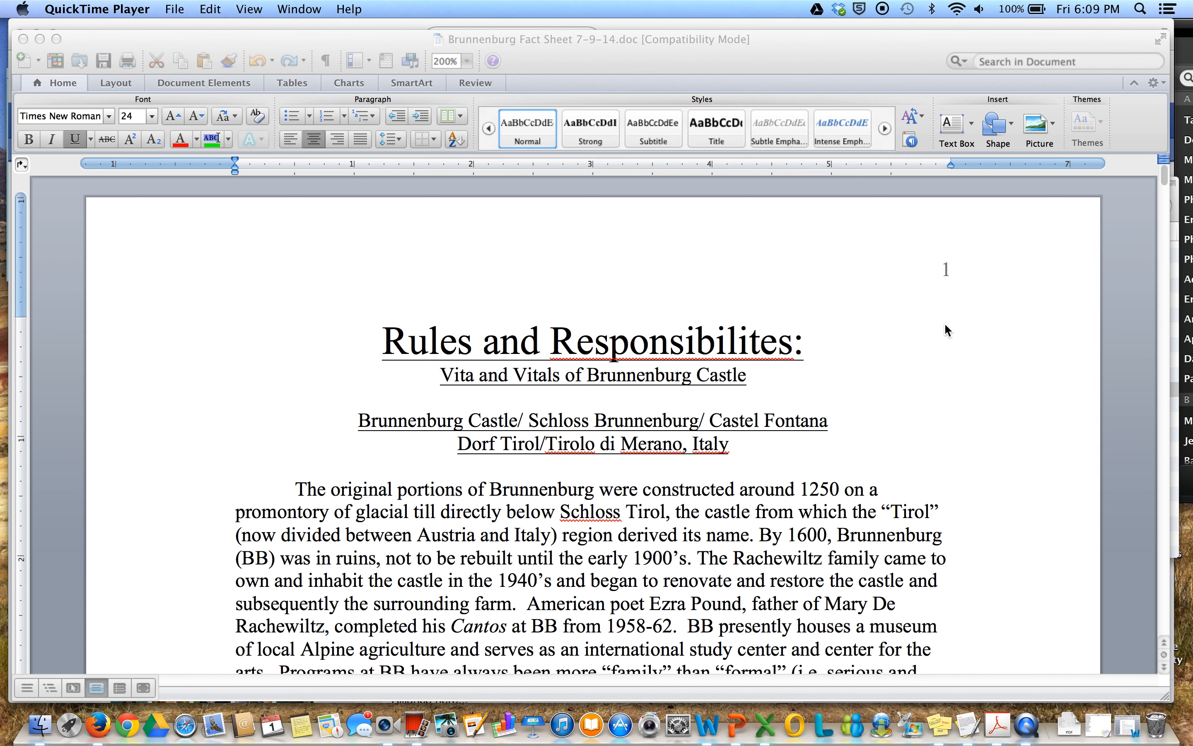
pyautogui.scroll(-3)
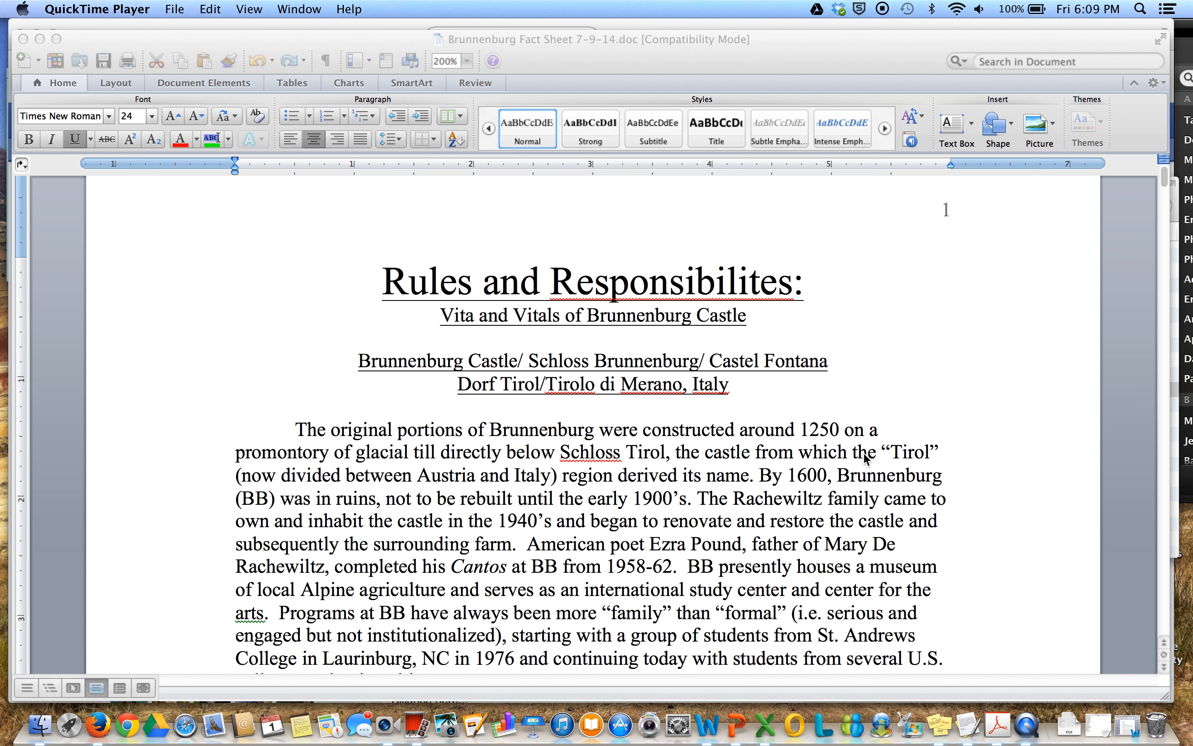
pyautogui.scroll(-3)
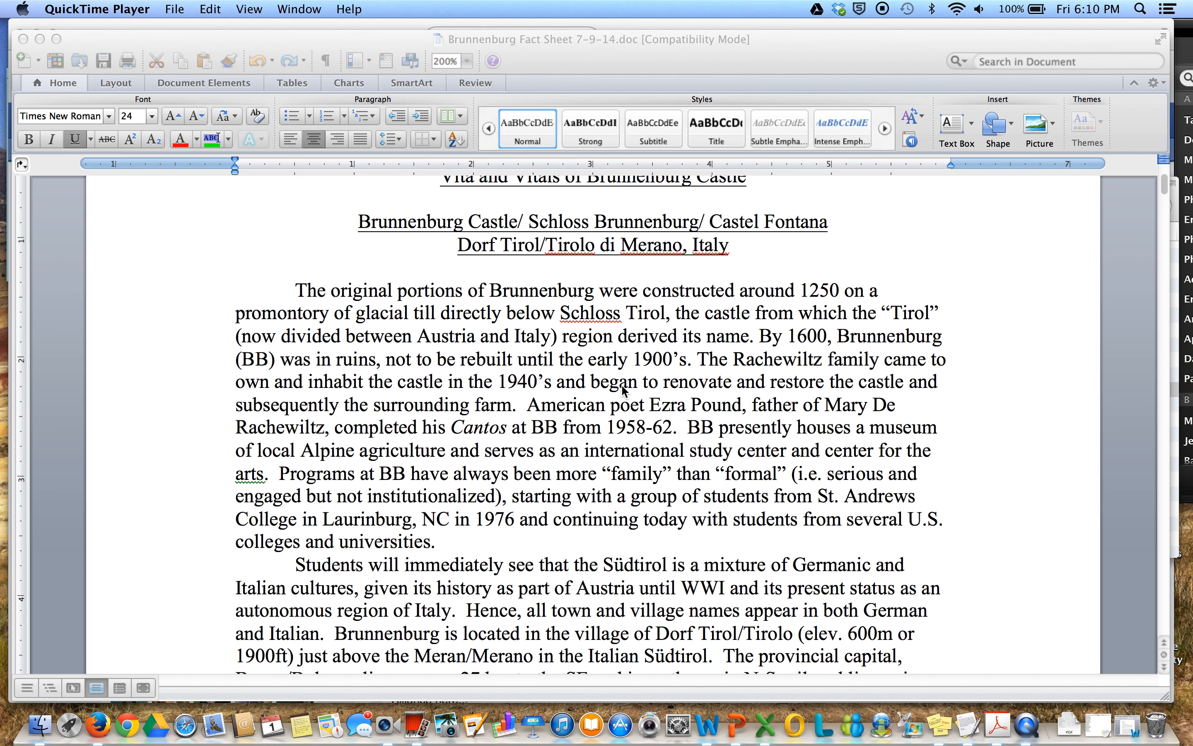
pyautogui.scroll(-3)
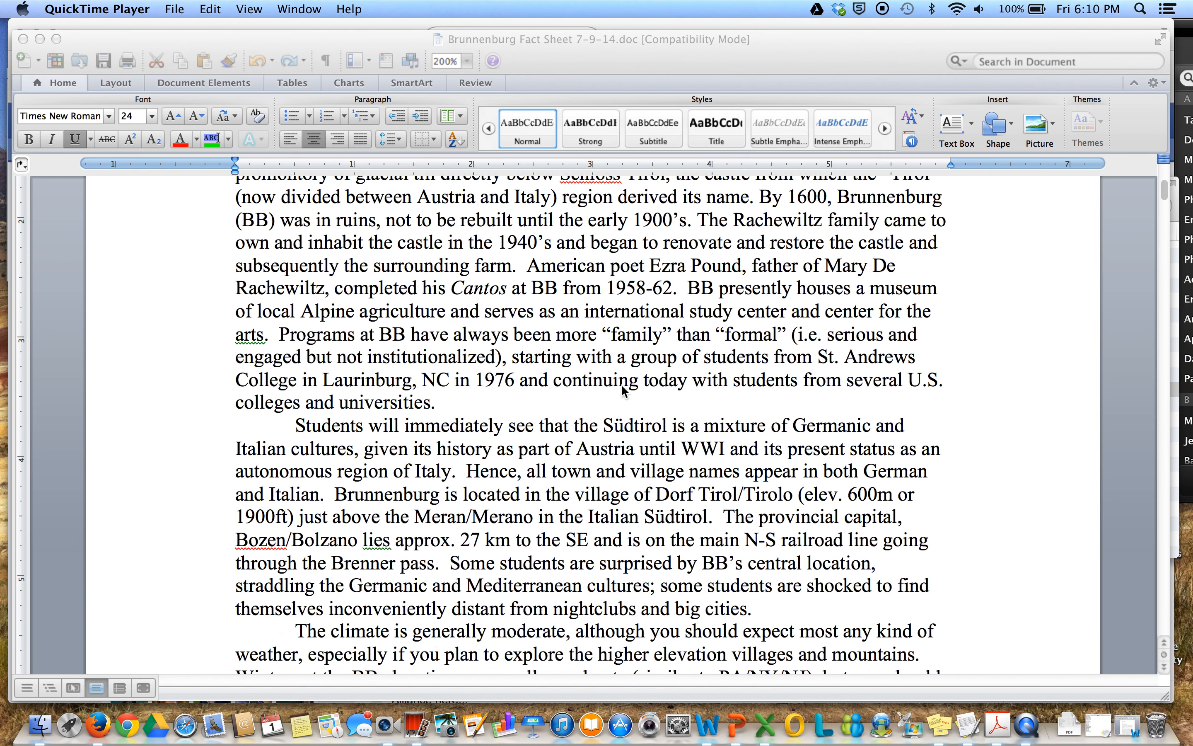
pyautogui.scroll(-3)
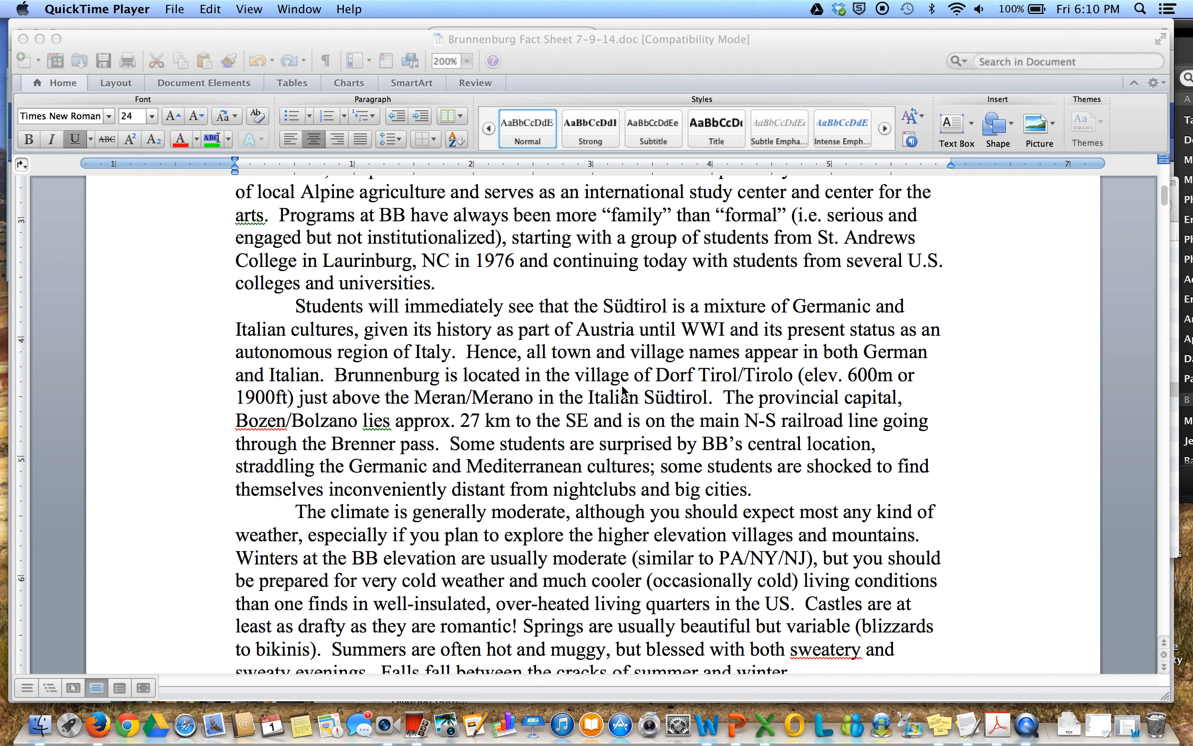
pyautogui.scroll(-3)
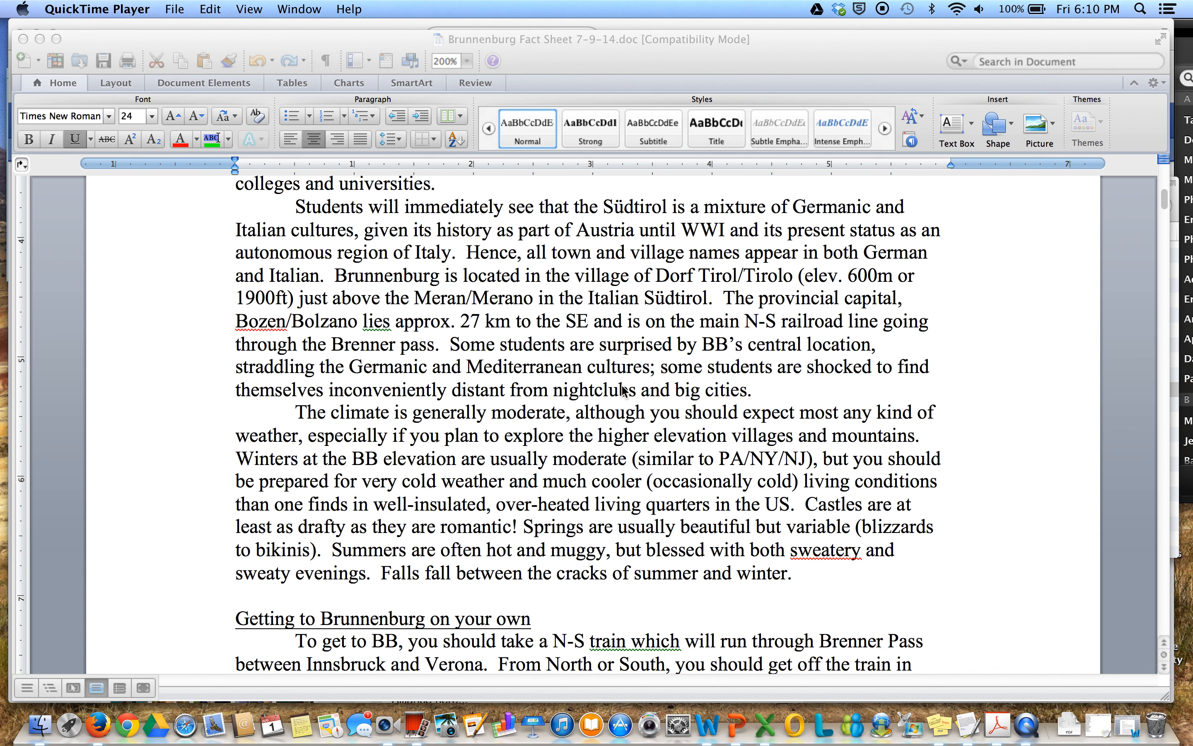
pyautogui.scroll(-3)
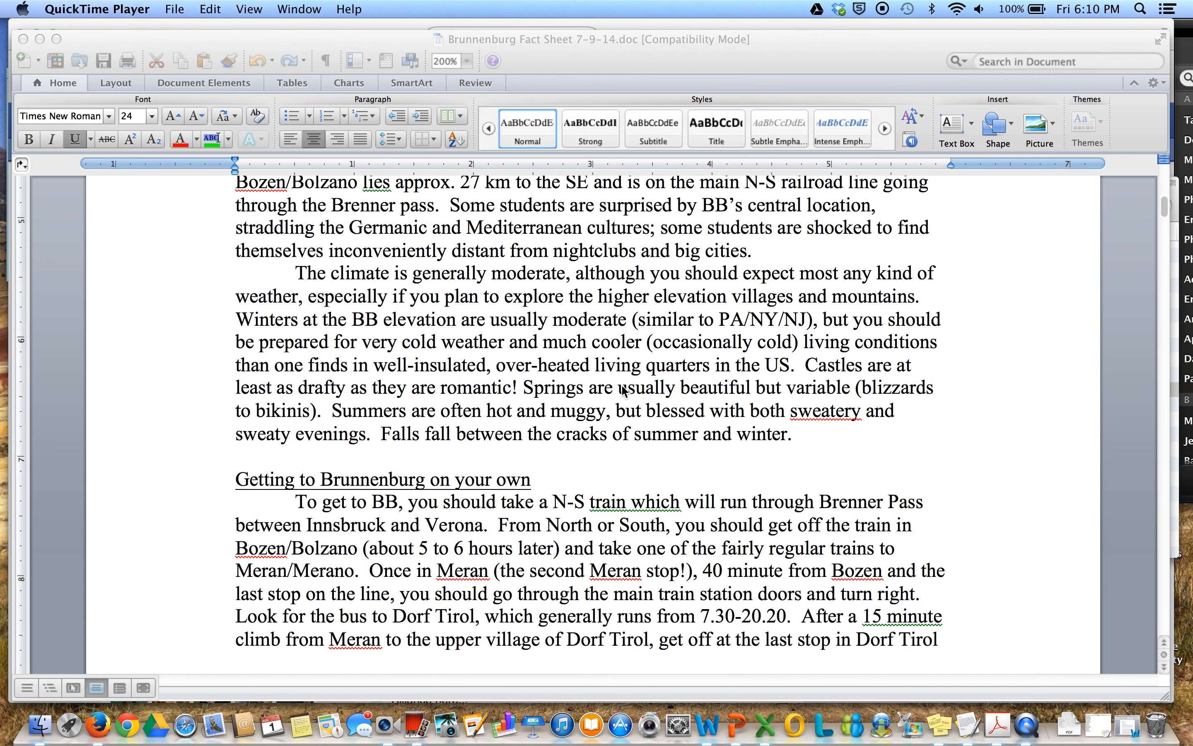
pyautogui.scroll(-3)
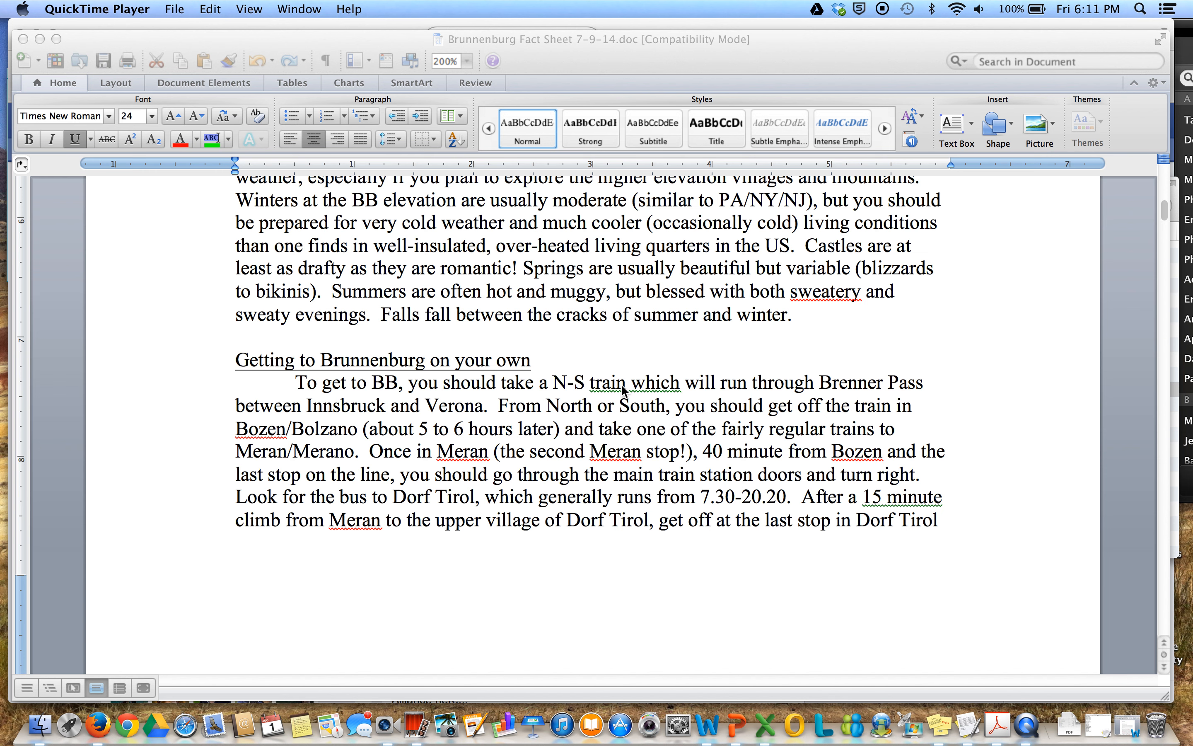
pyautogui.scroll(-3)
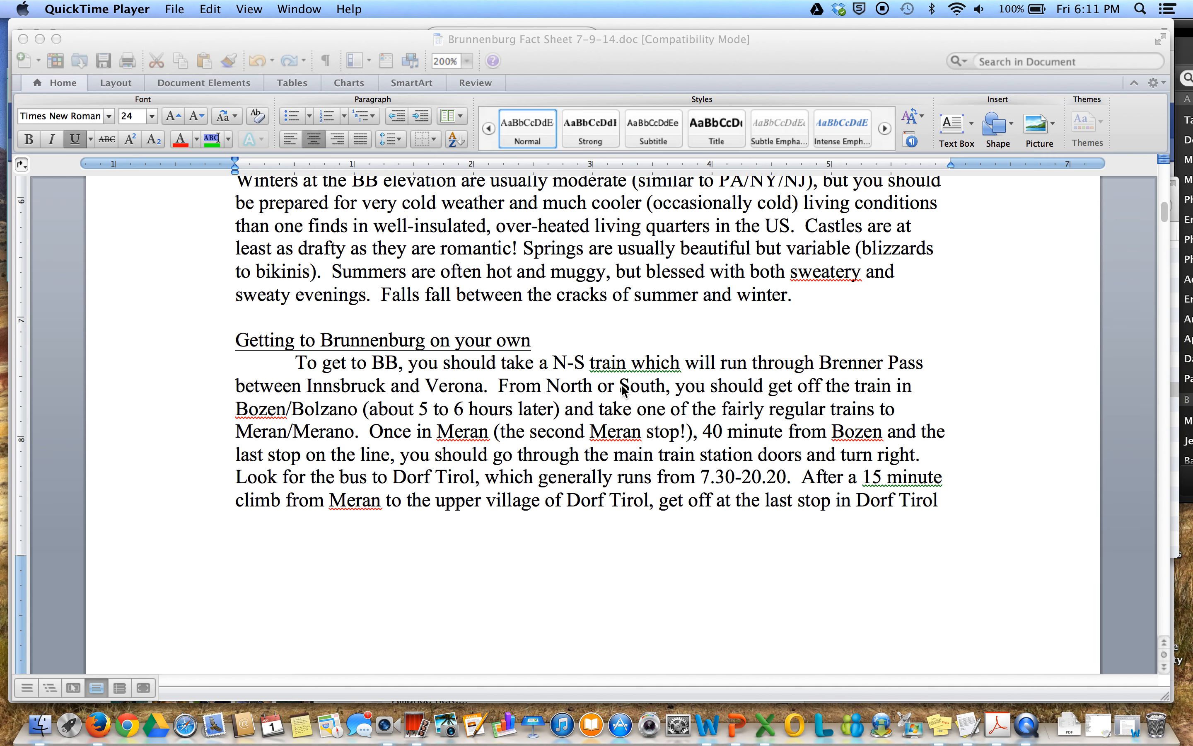
pyautogui.scroll(-3)
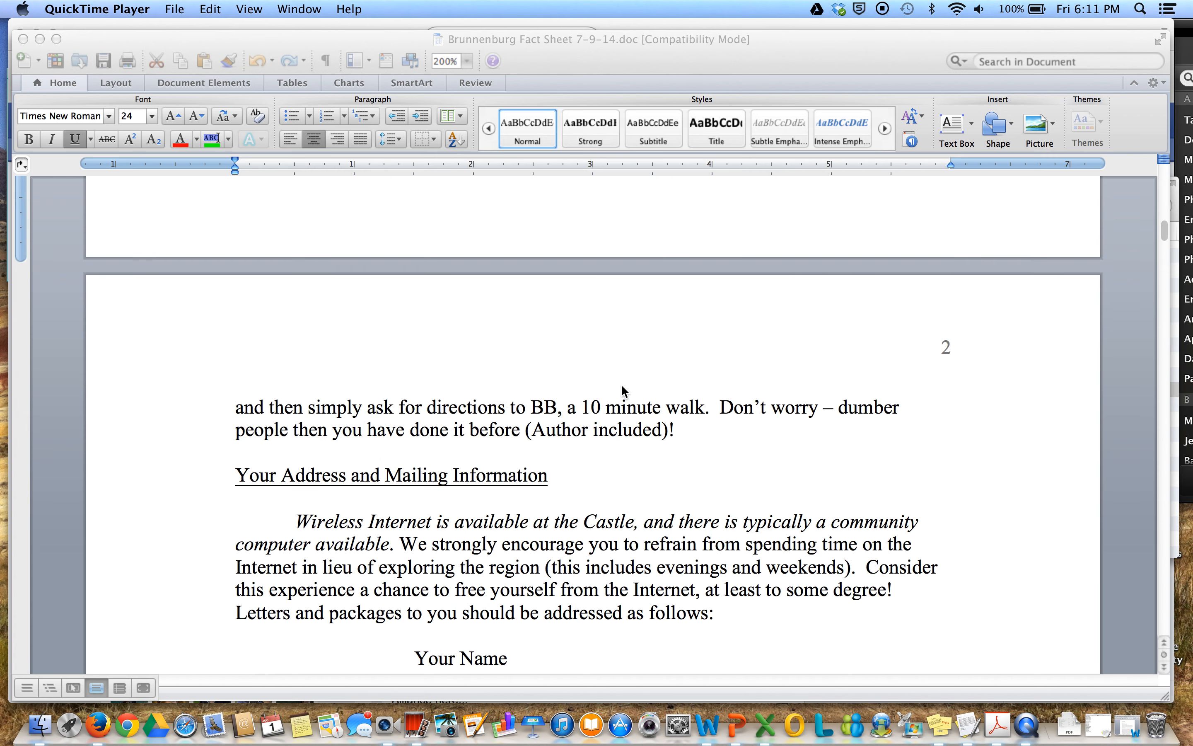
pyautogui.scroll(-3)
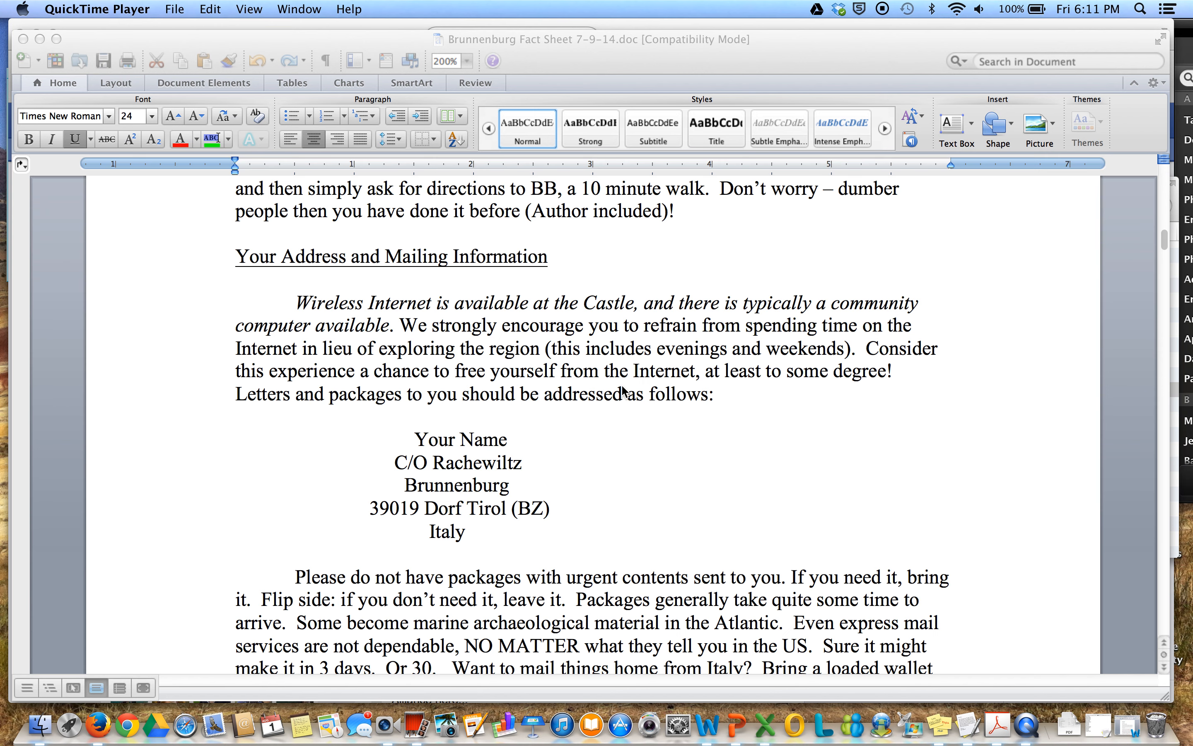
pyautogui.scroll(-3)
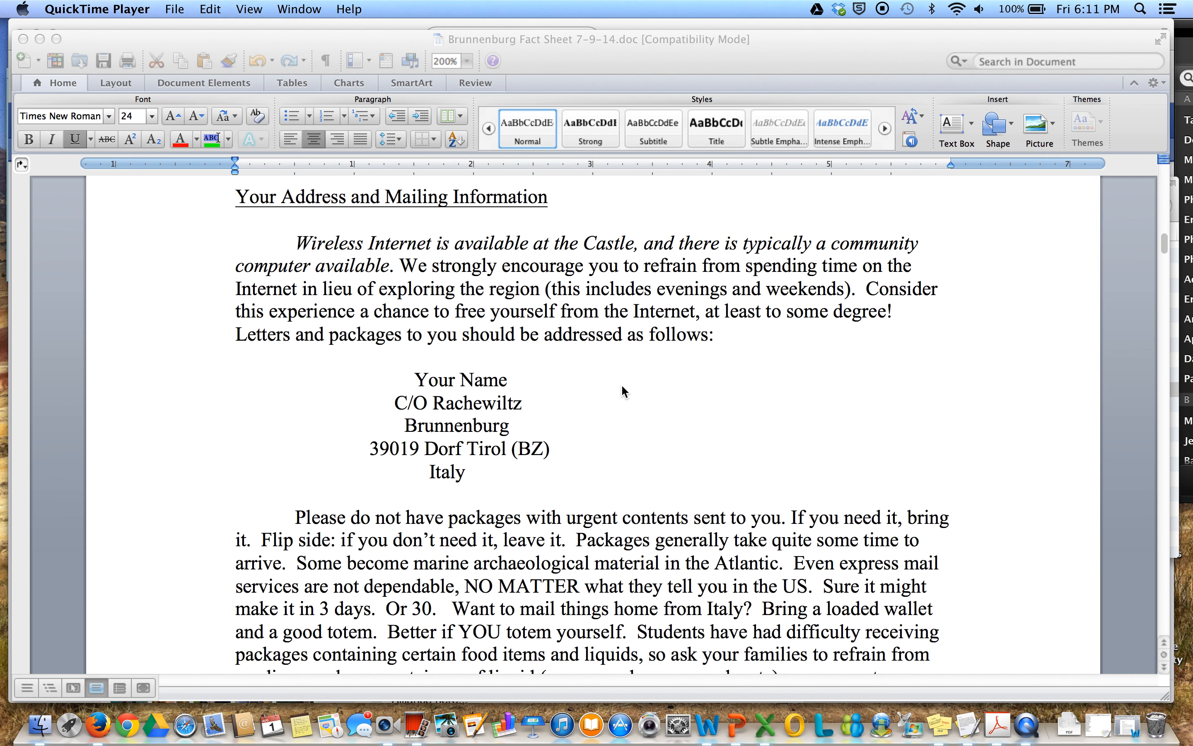
pyautogui.scroll(-3)
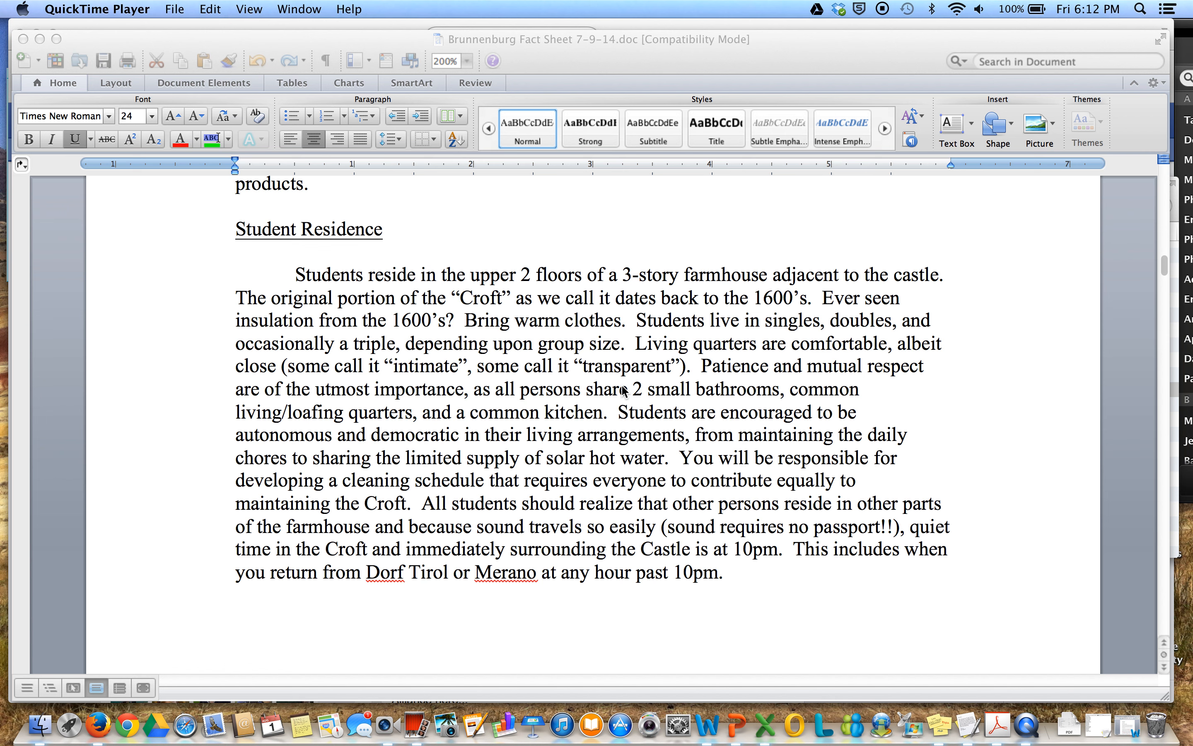
pyautogui.scroll(-3)
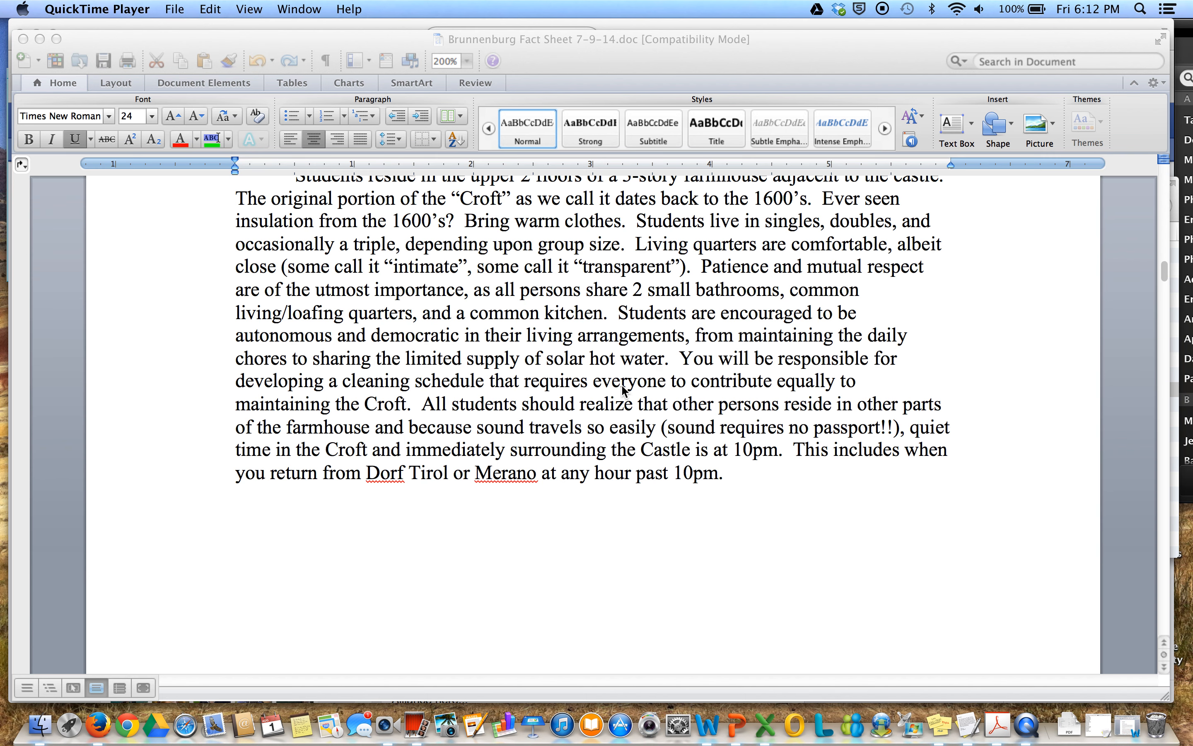
pyautogui.scroll(-3)
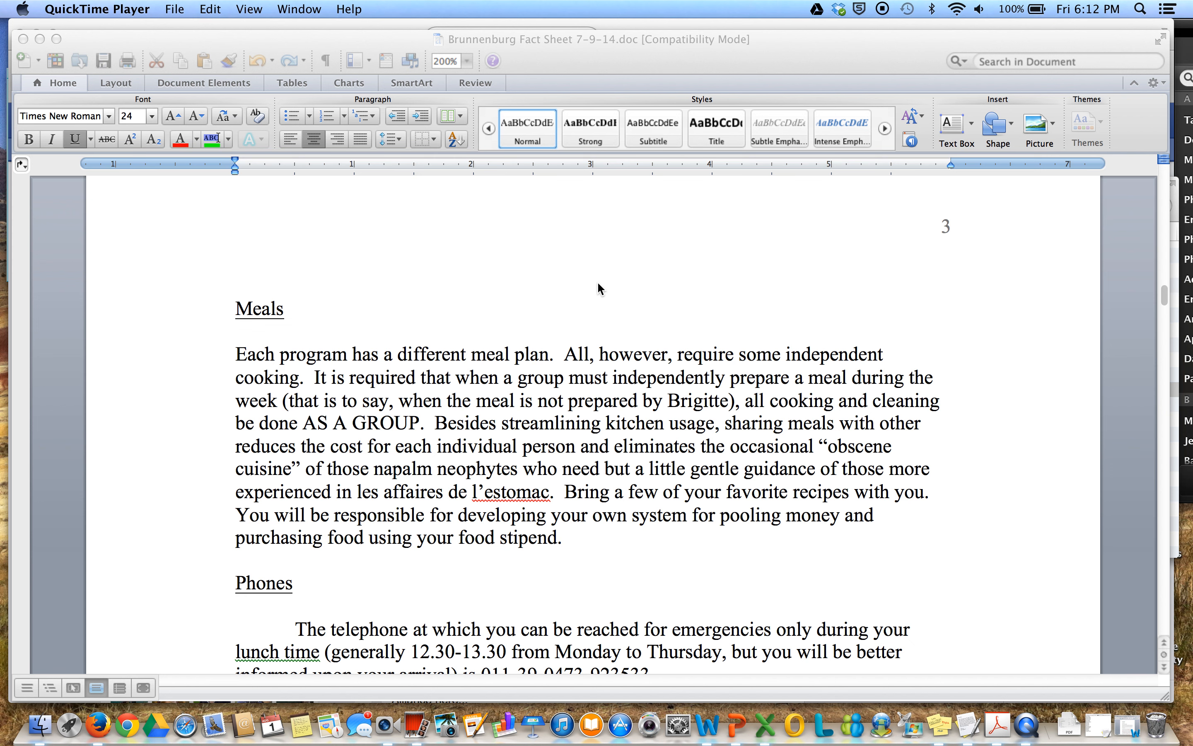
pyautogui.moveTo(670, 308)
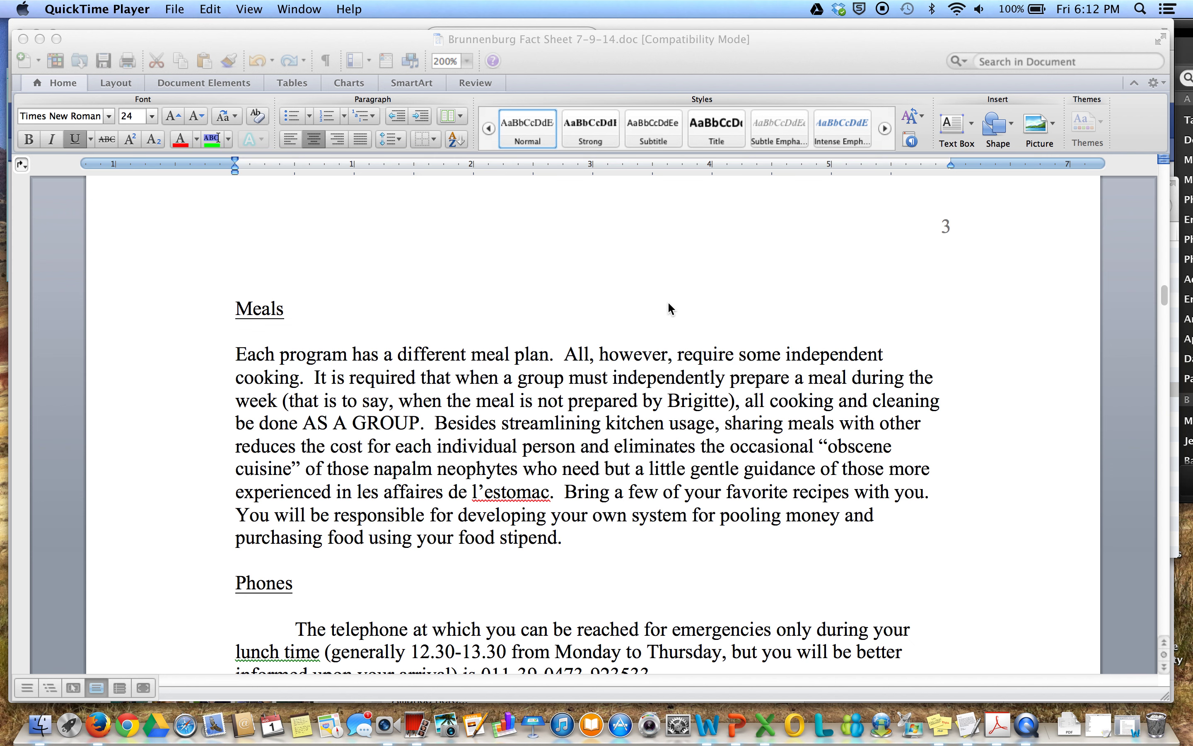
pyautogui.scroll(-3)
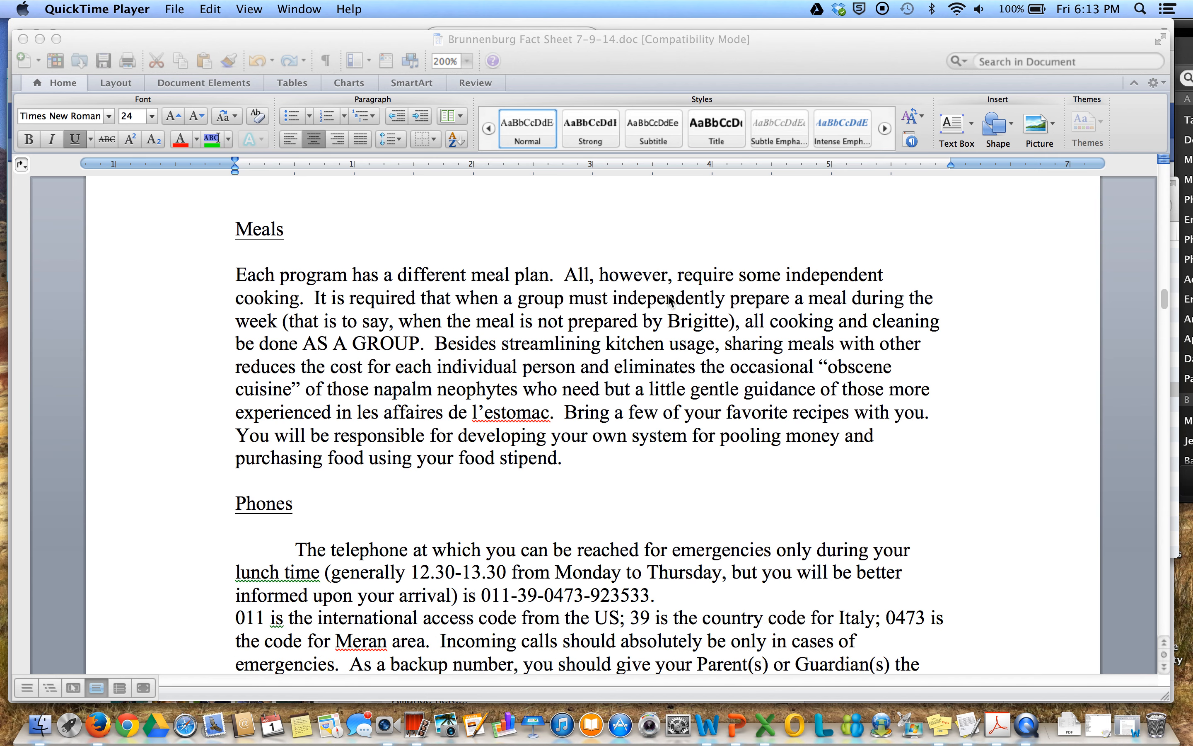
pyautogui.moveTo(660, 242)
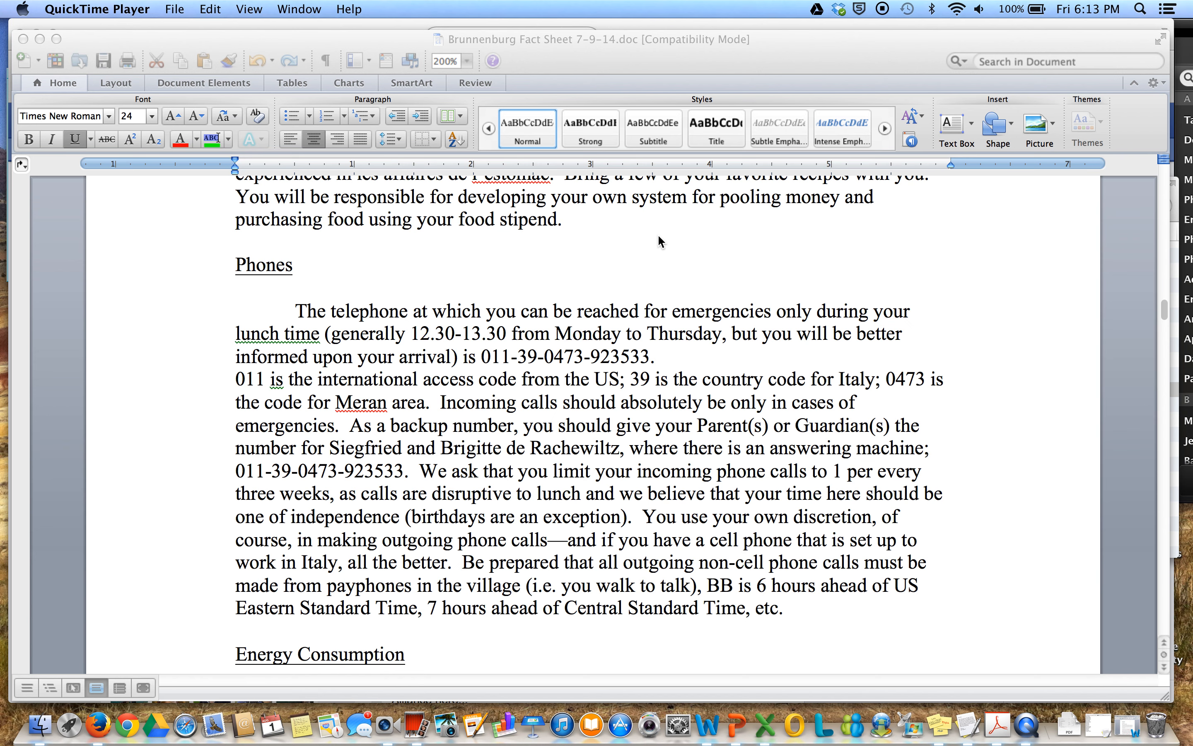
pyautogui.moveTo(516, 412)
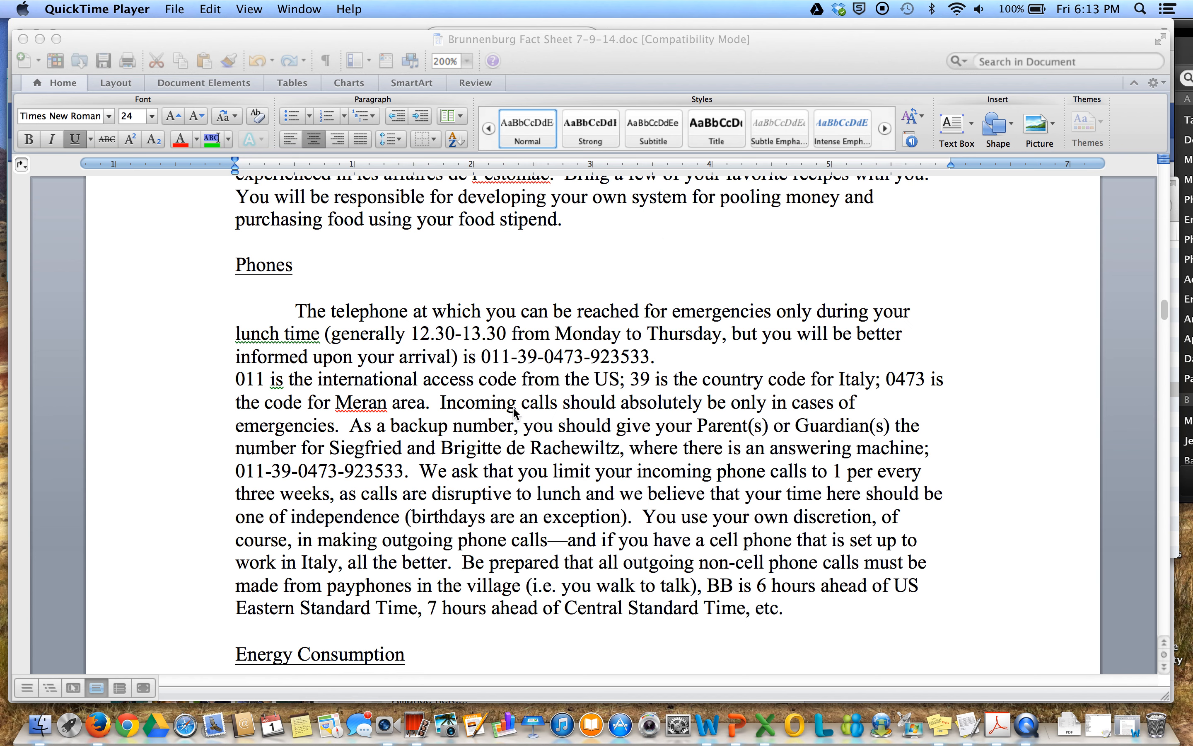
pyautogui.moveTo(756, 377)
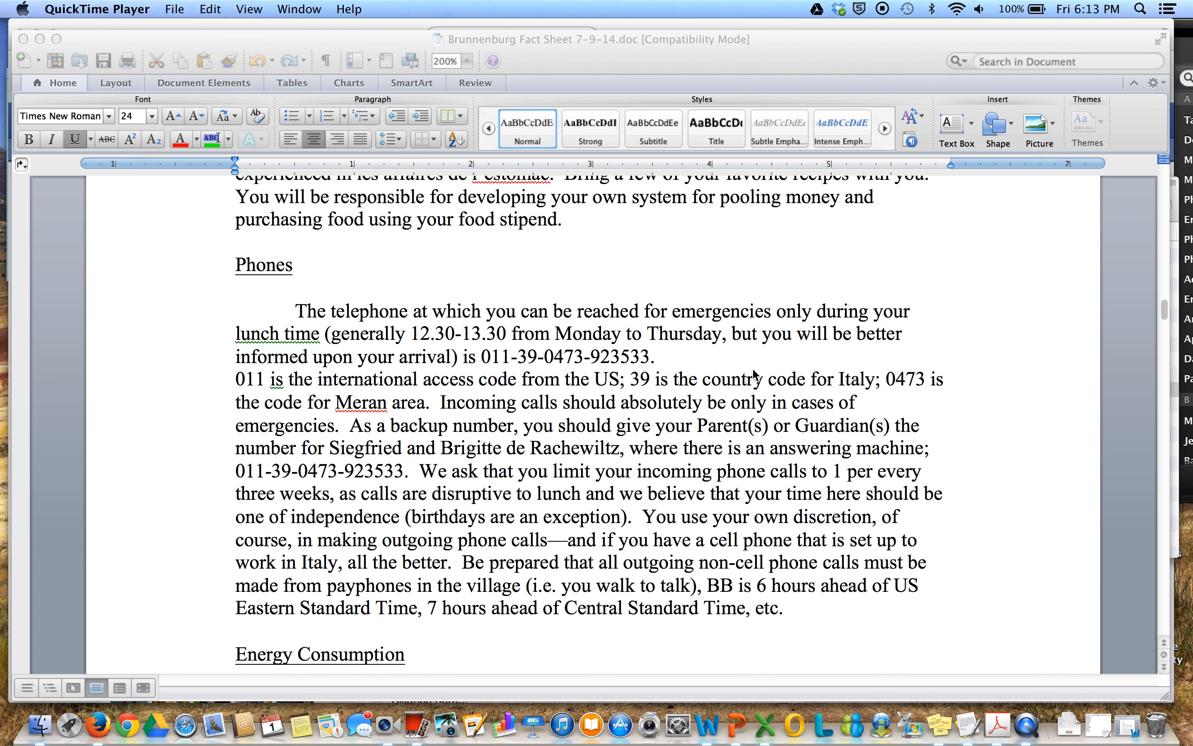
pyautogui.moveTo(531, 340)
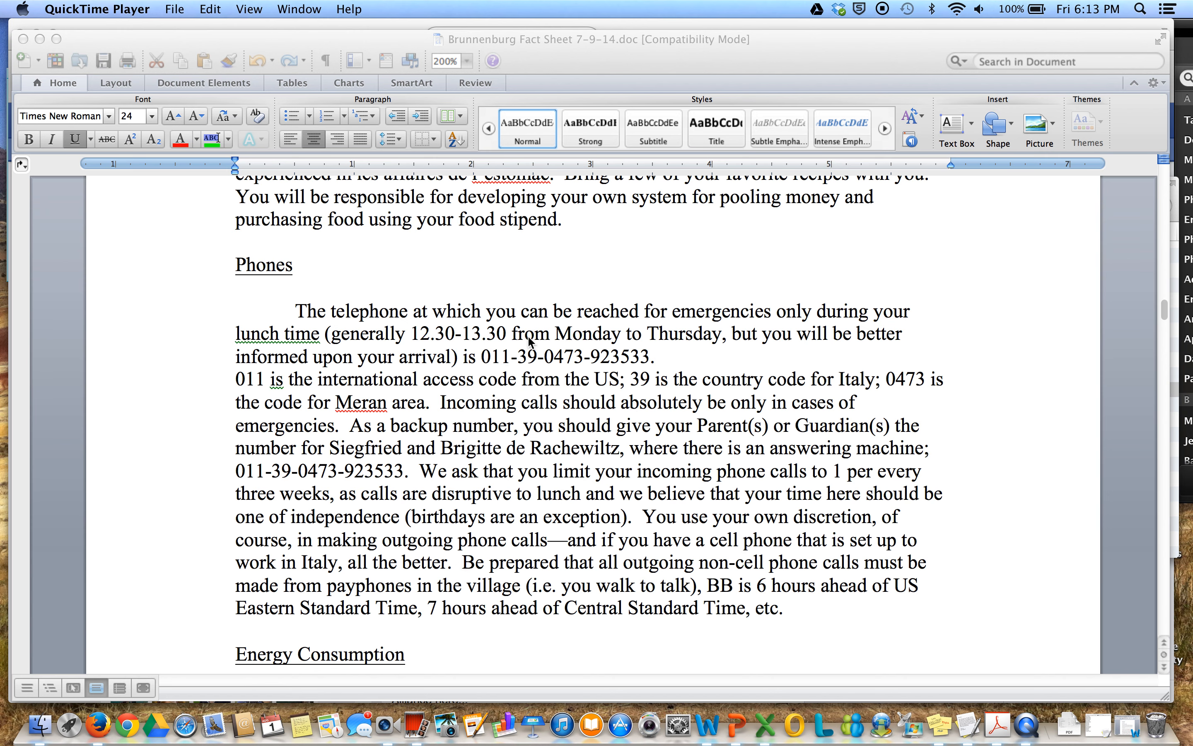
pyautogui.scroll(-3)
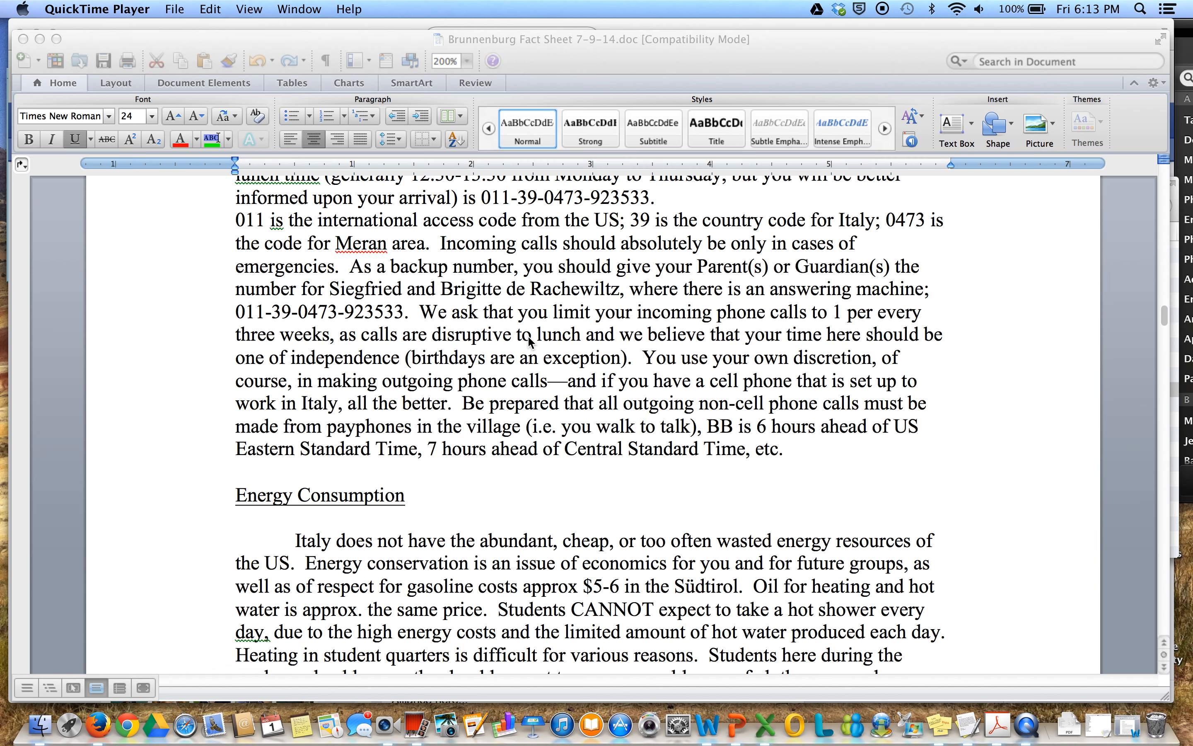
pyautogui.scroll(-3)
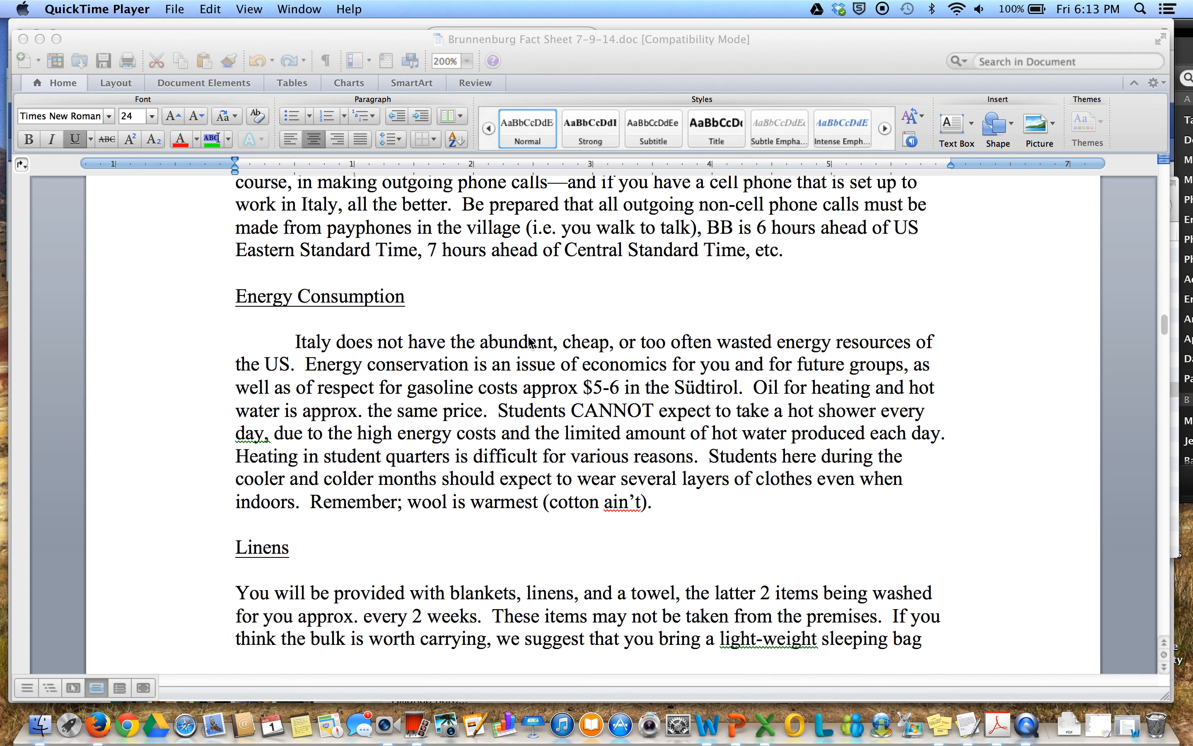
pyautogui.scroll(-3)
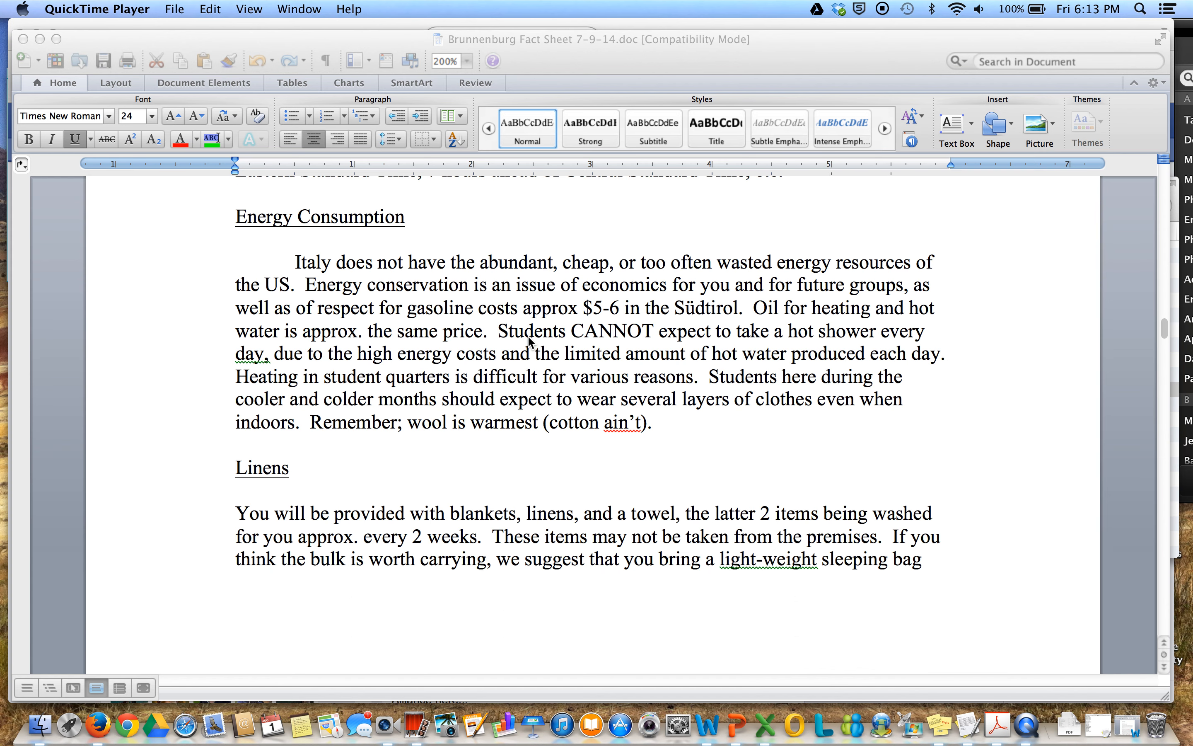
pyautogui.scroll(-3)
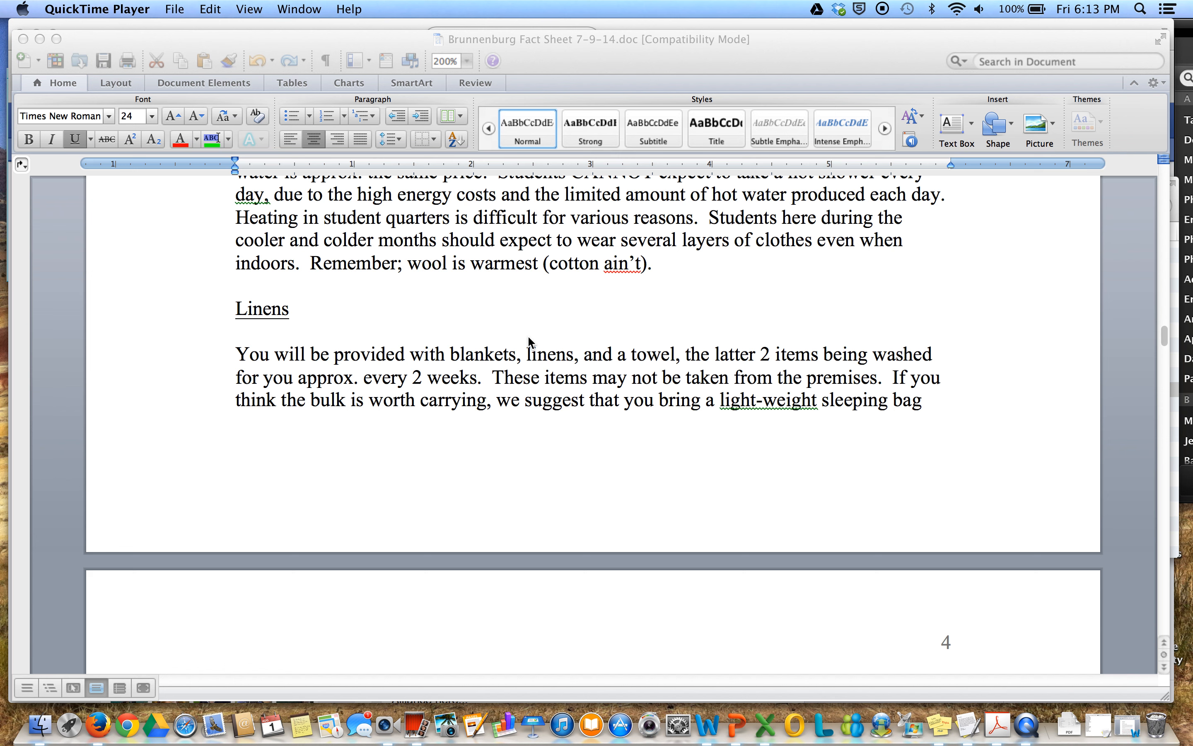
pyautogui.scroll(-3)
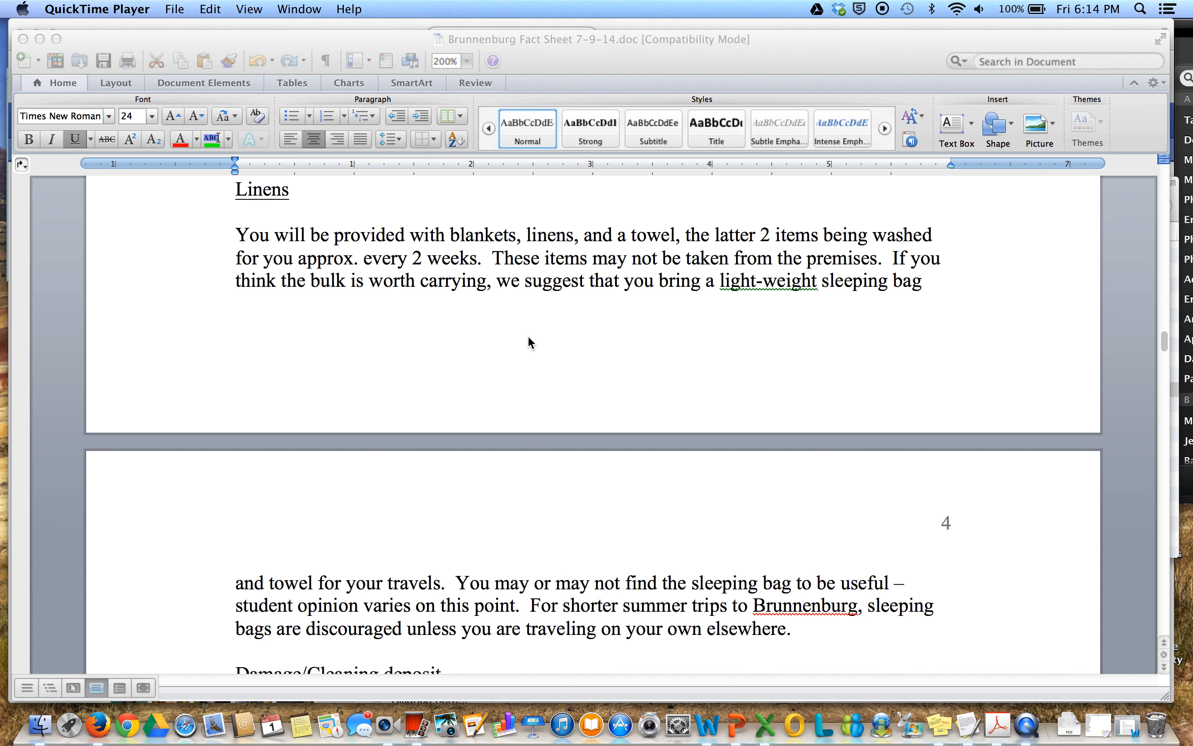
pyautogui.scroll(-3)
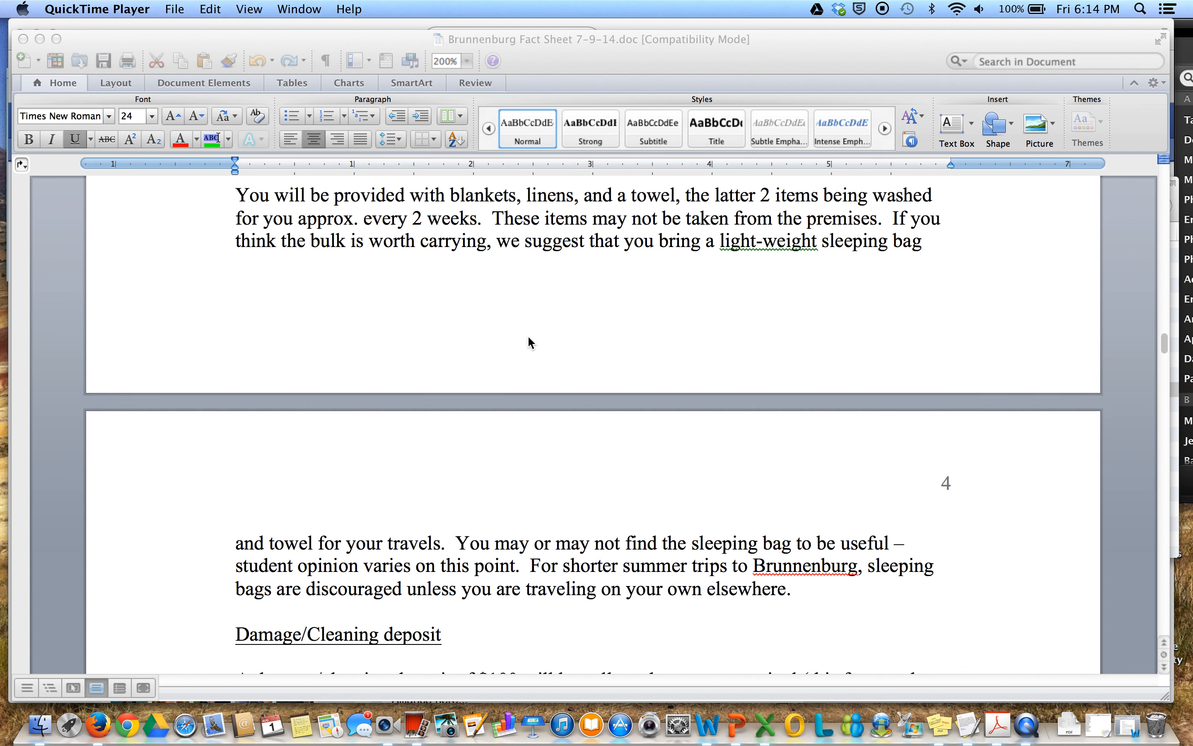
pyautogui.scroll(-3)
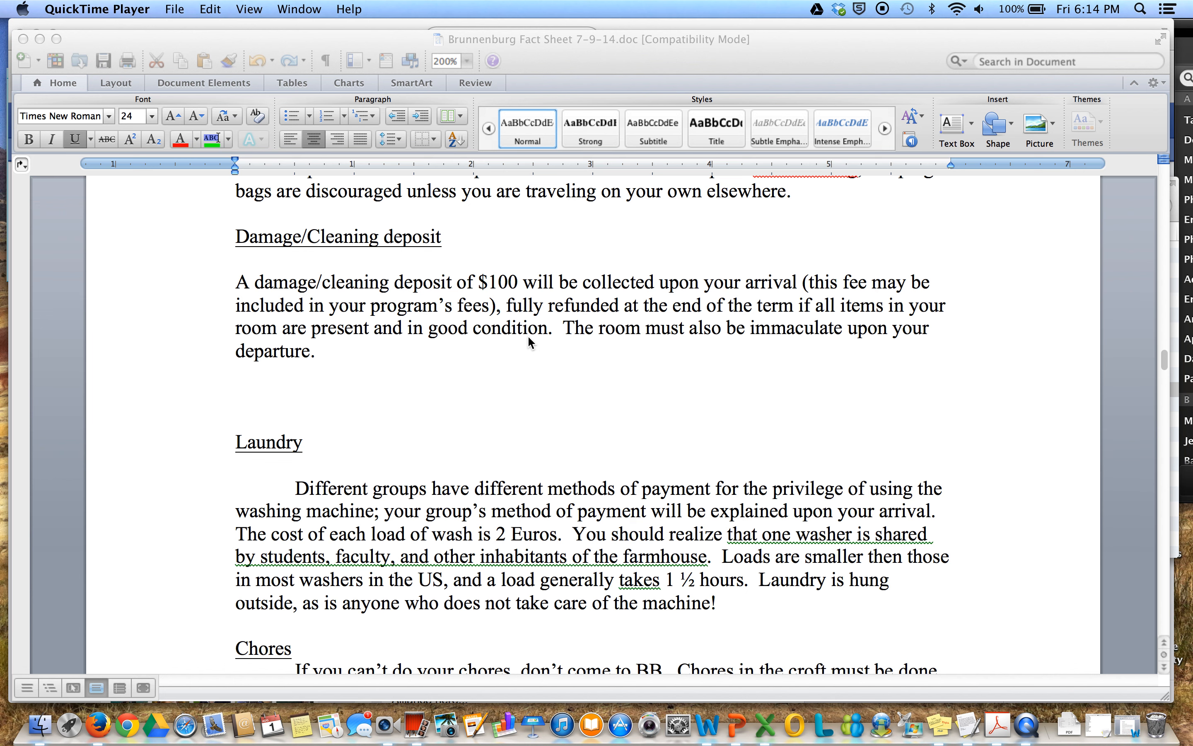
pyautogui.scroll(-3)
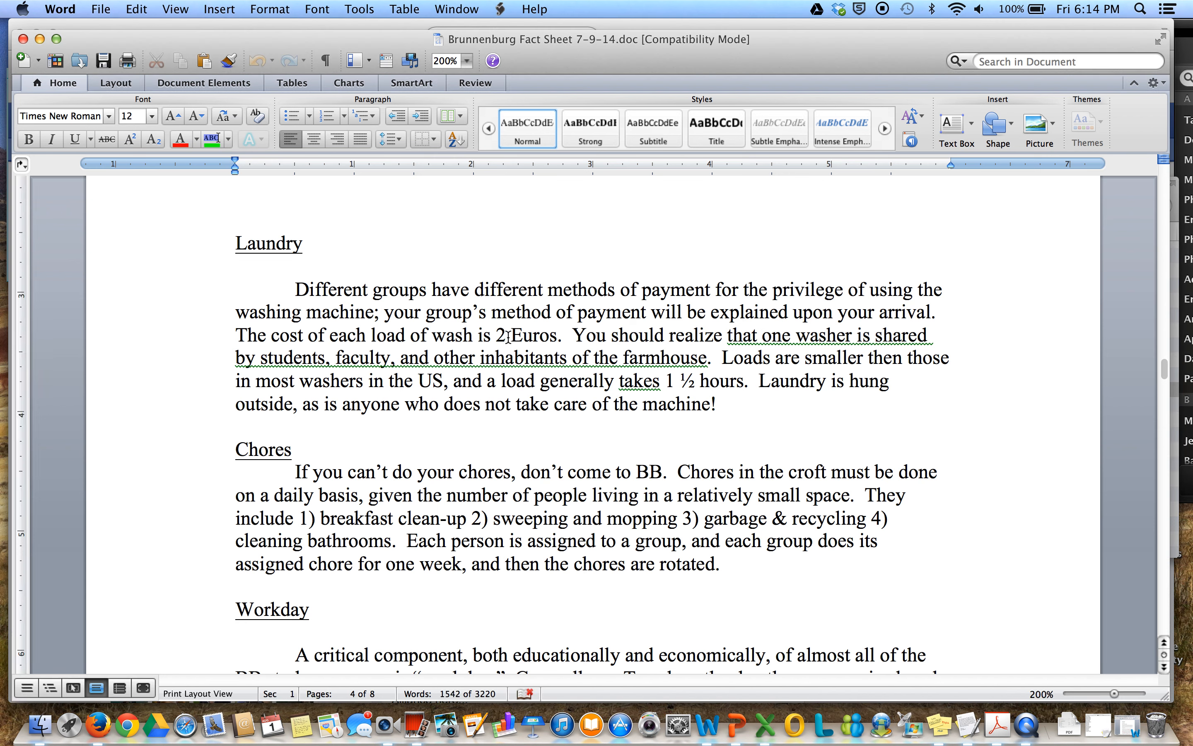
pyautogui.write('3')
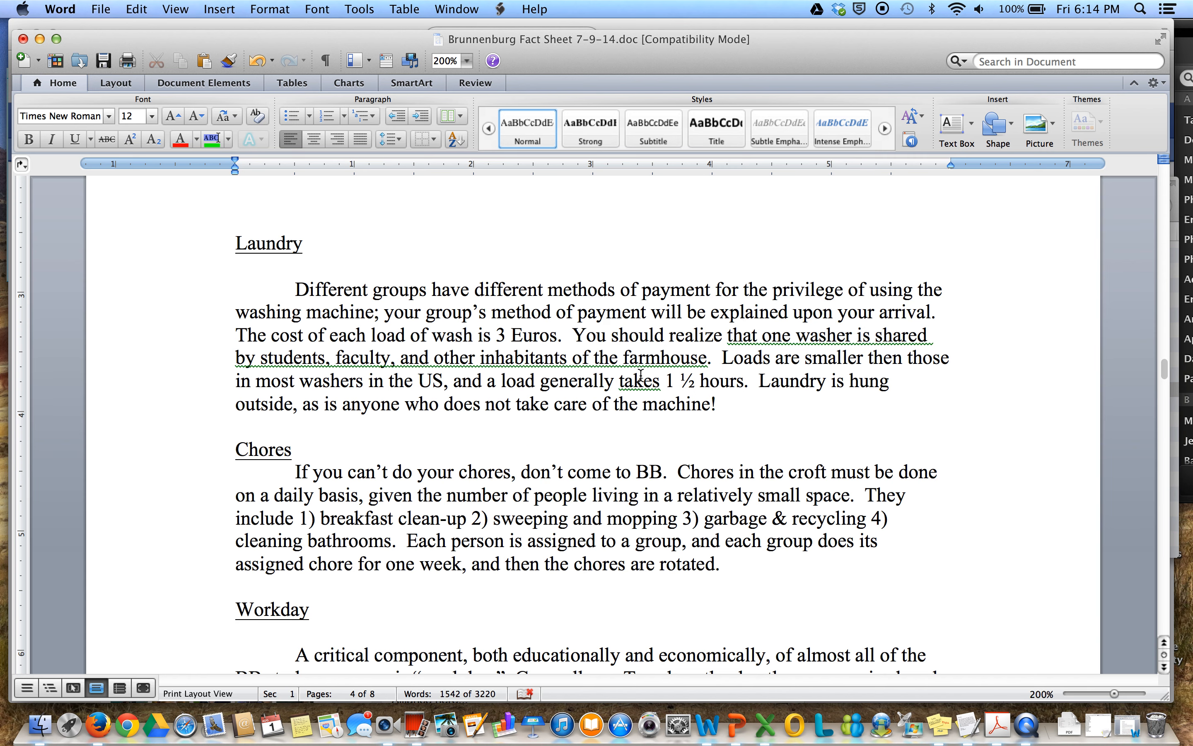
pyautogui.scroll(-3)
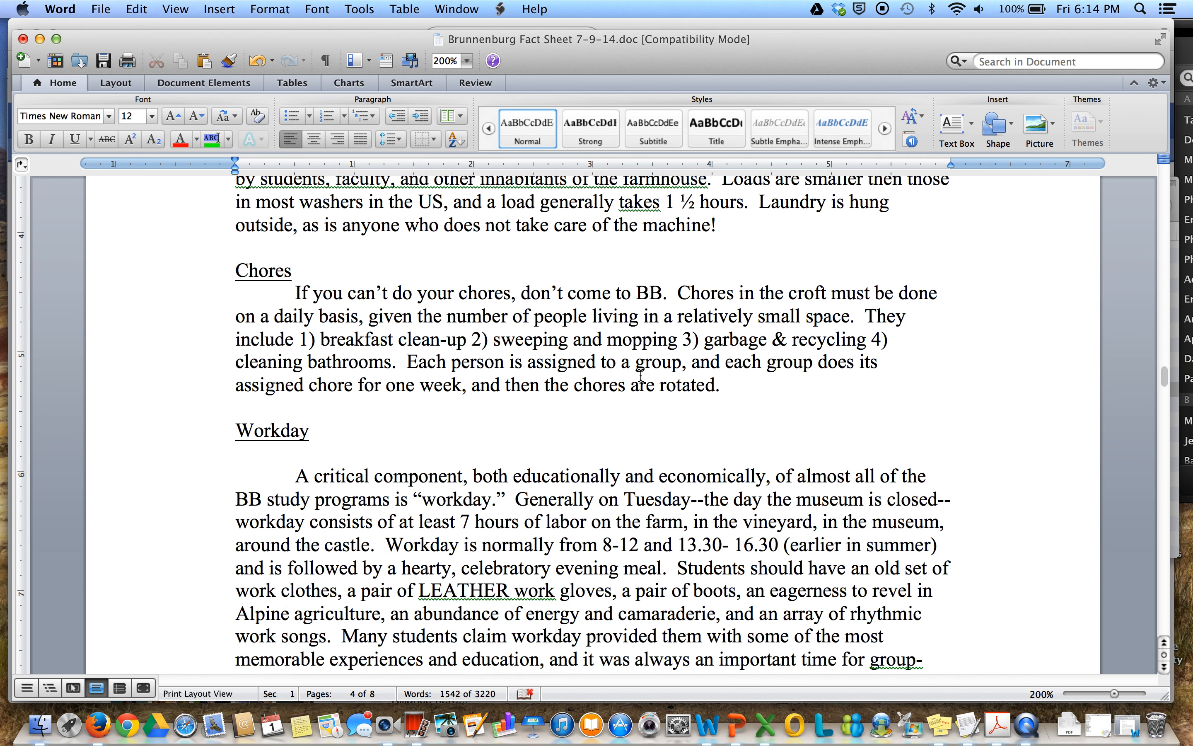
pyautogui.scroll(-3)
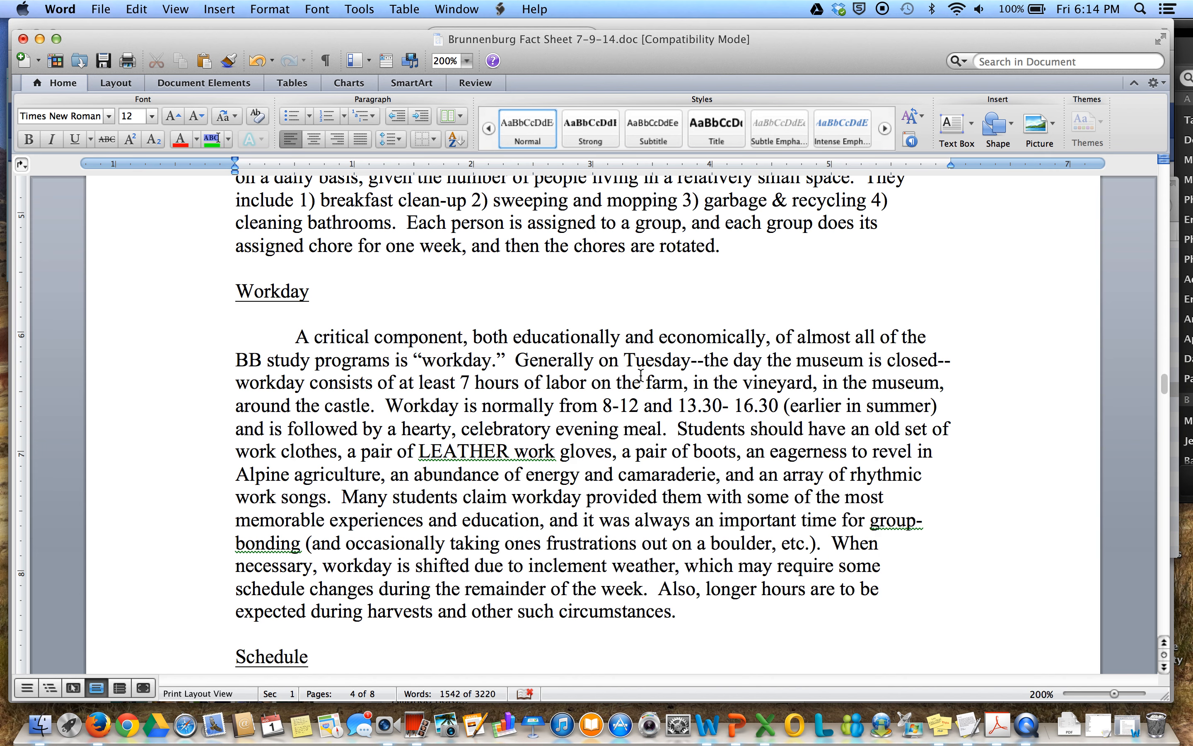
pyautogui.scroll(-3)
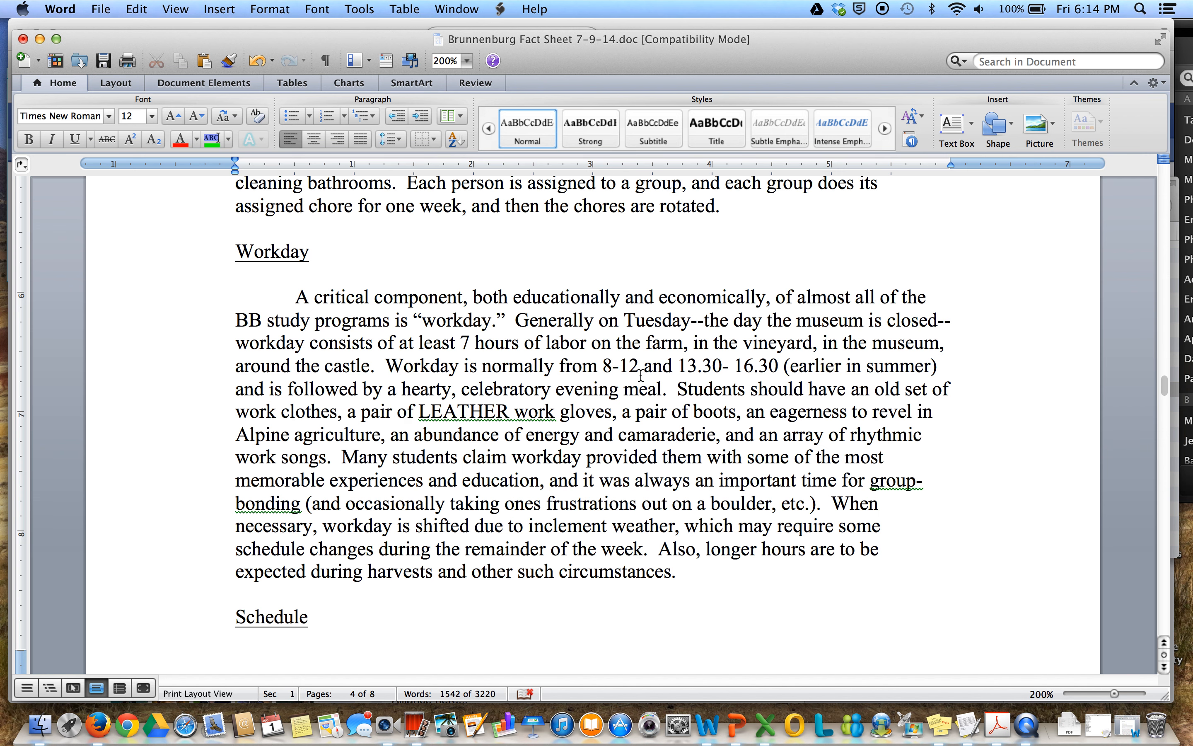
pyautogui.scroll(-3)
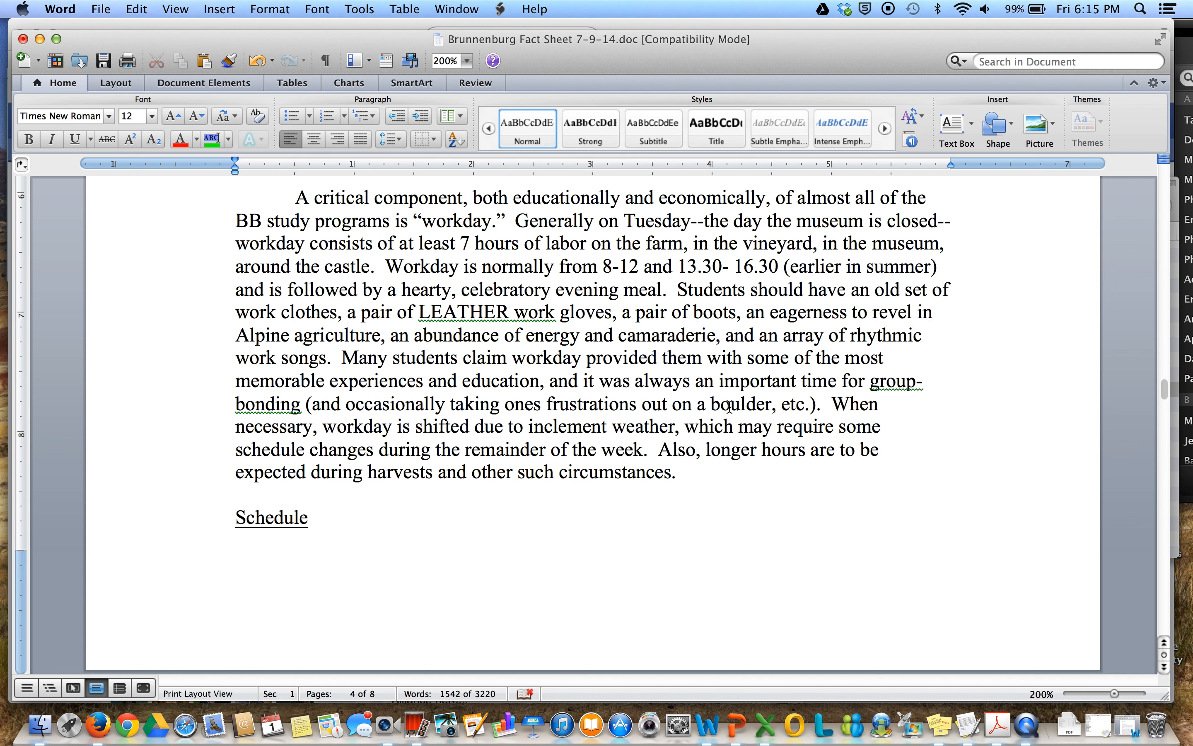
pyautogui.scroll(-3)
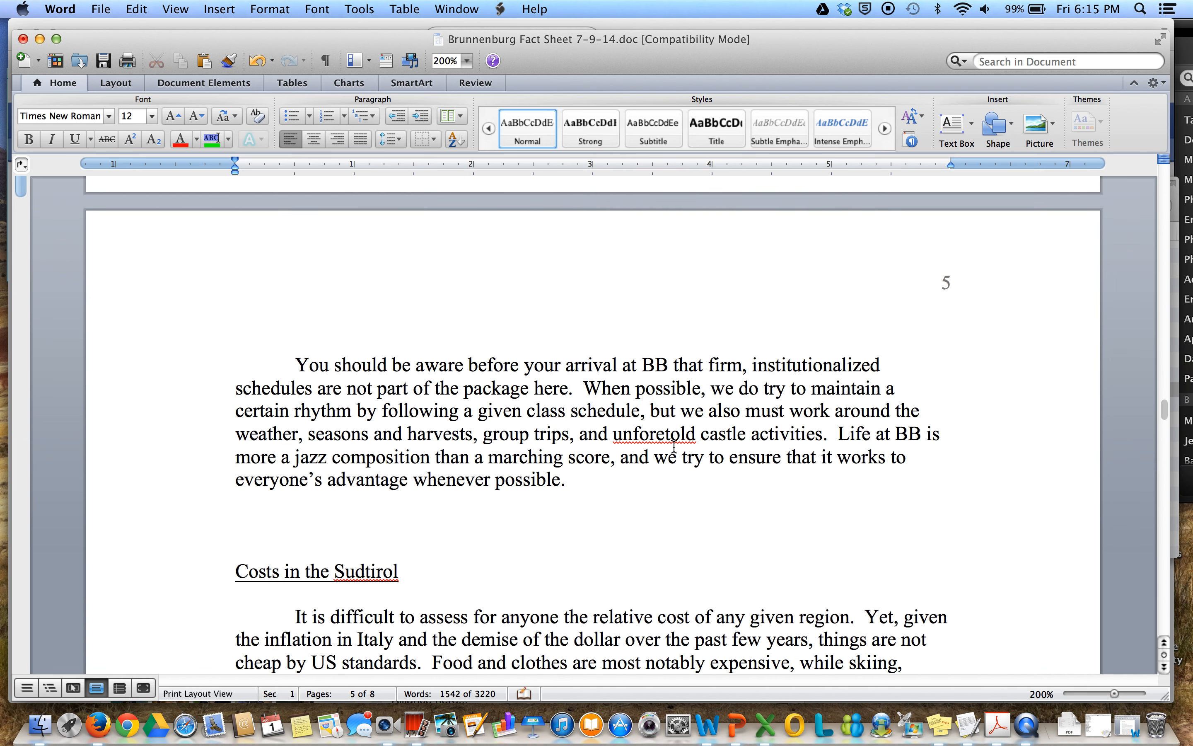
pyautogui.scroll(-3)
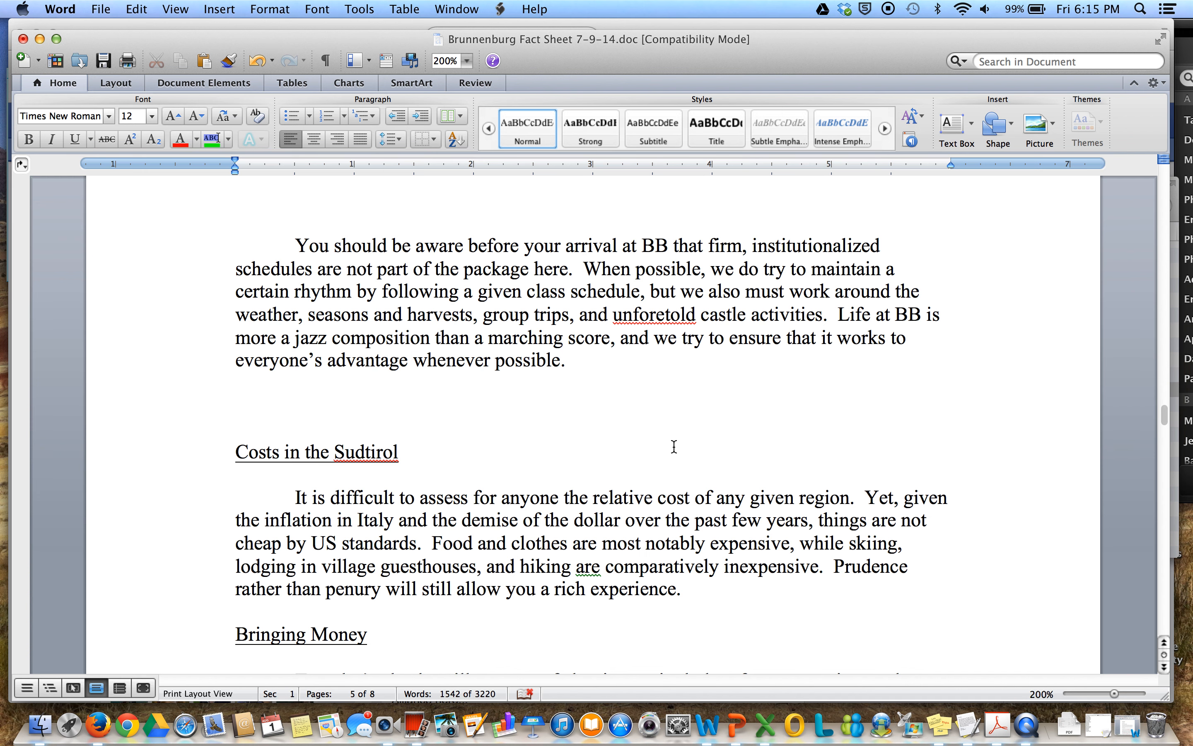
pyautogui.scroll(-3)
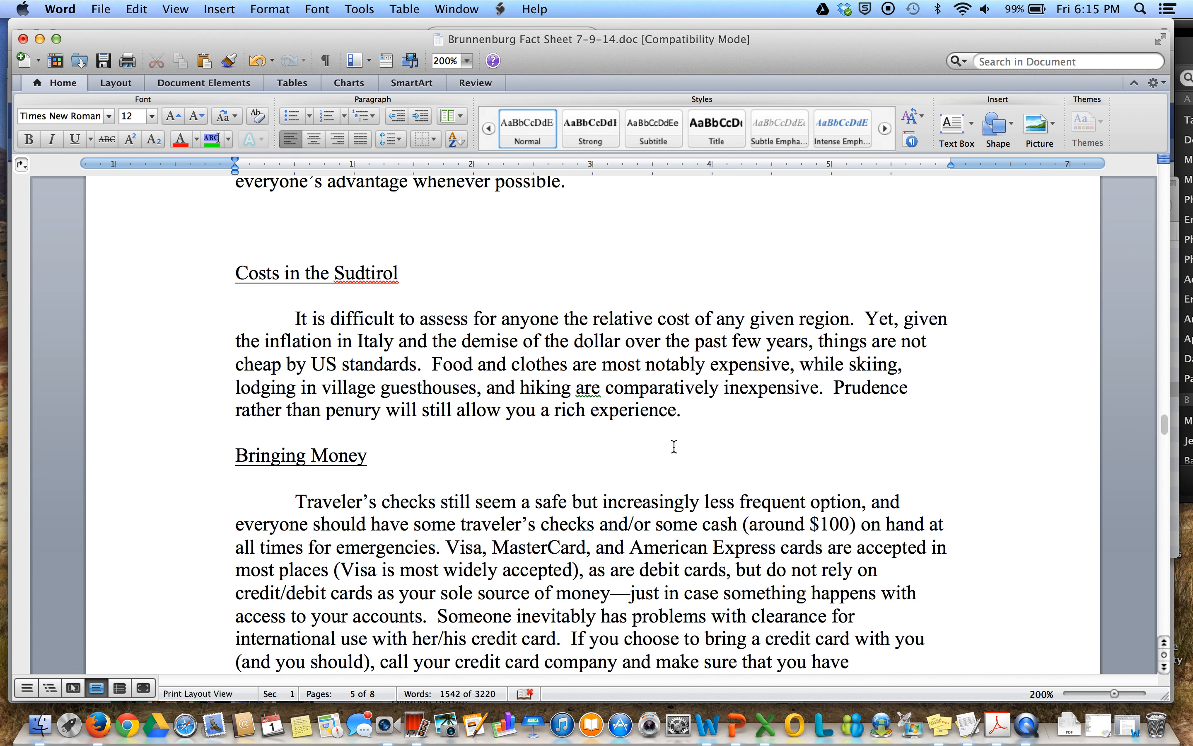
pyautogui.scroll(-3)
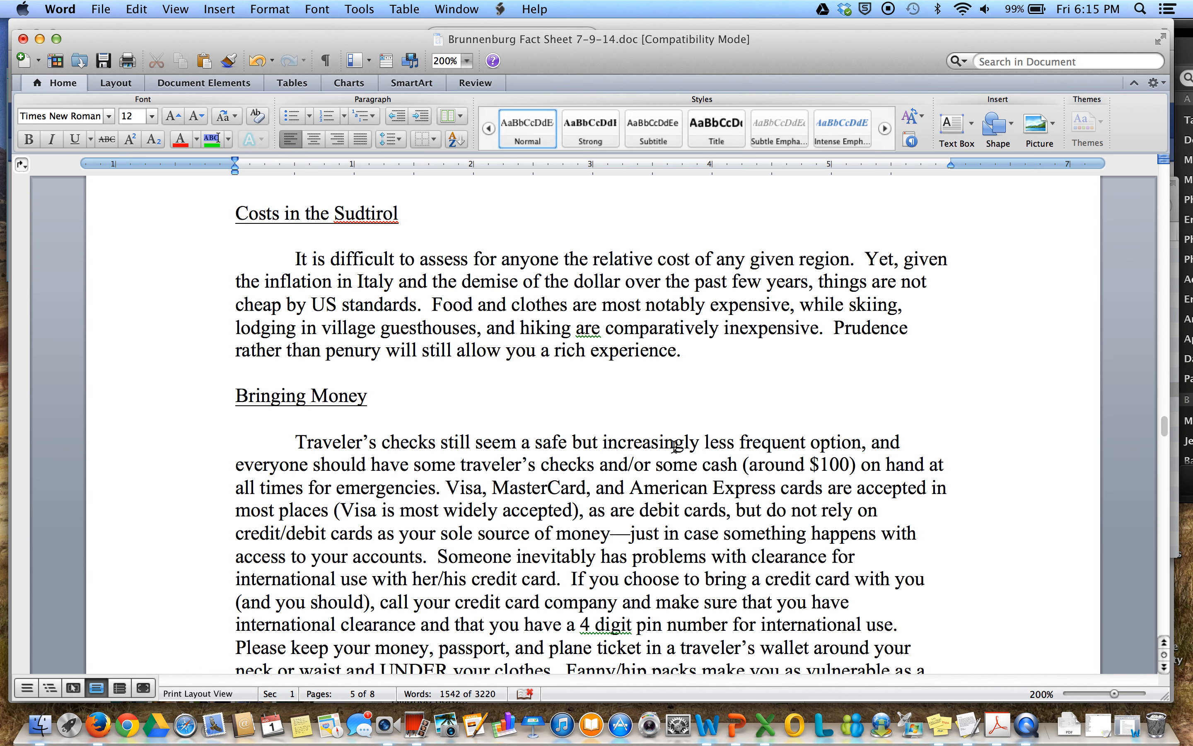
pyautogui.moveTo(675, 420)
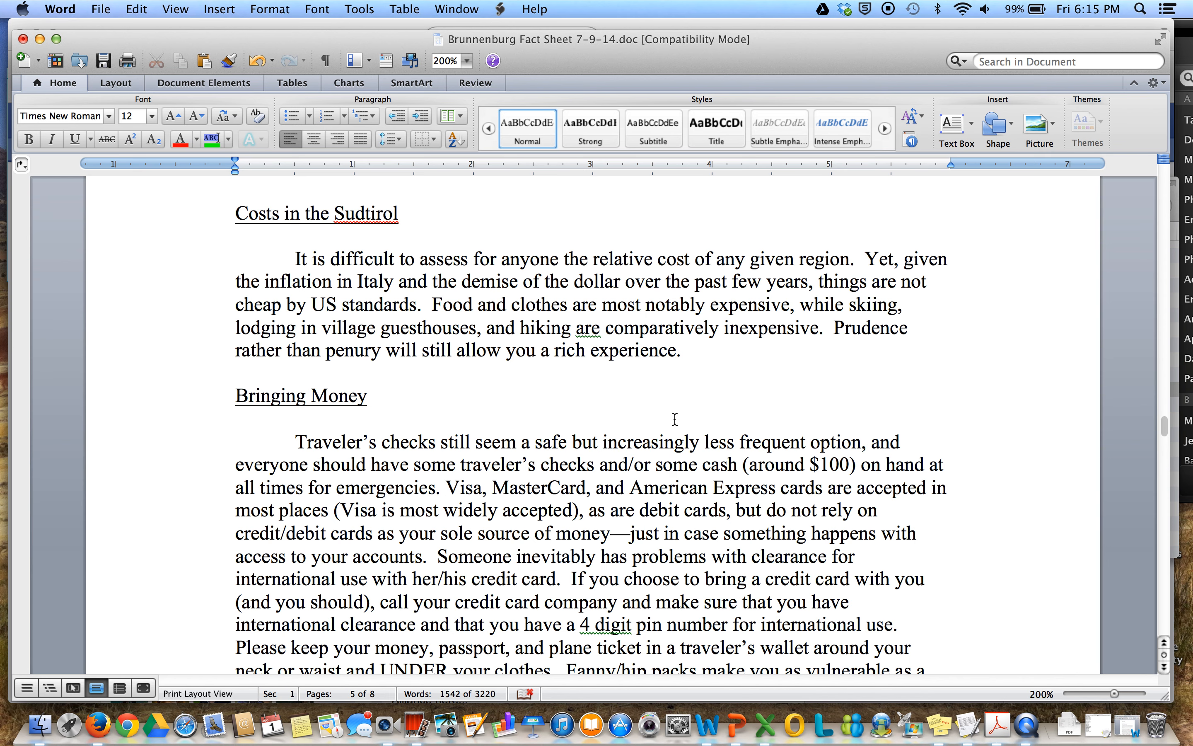
pyautogui.scroll(-3)
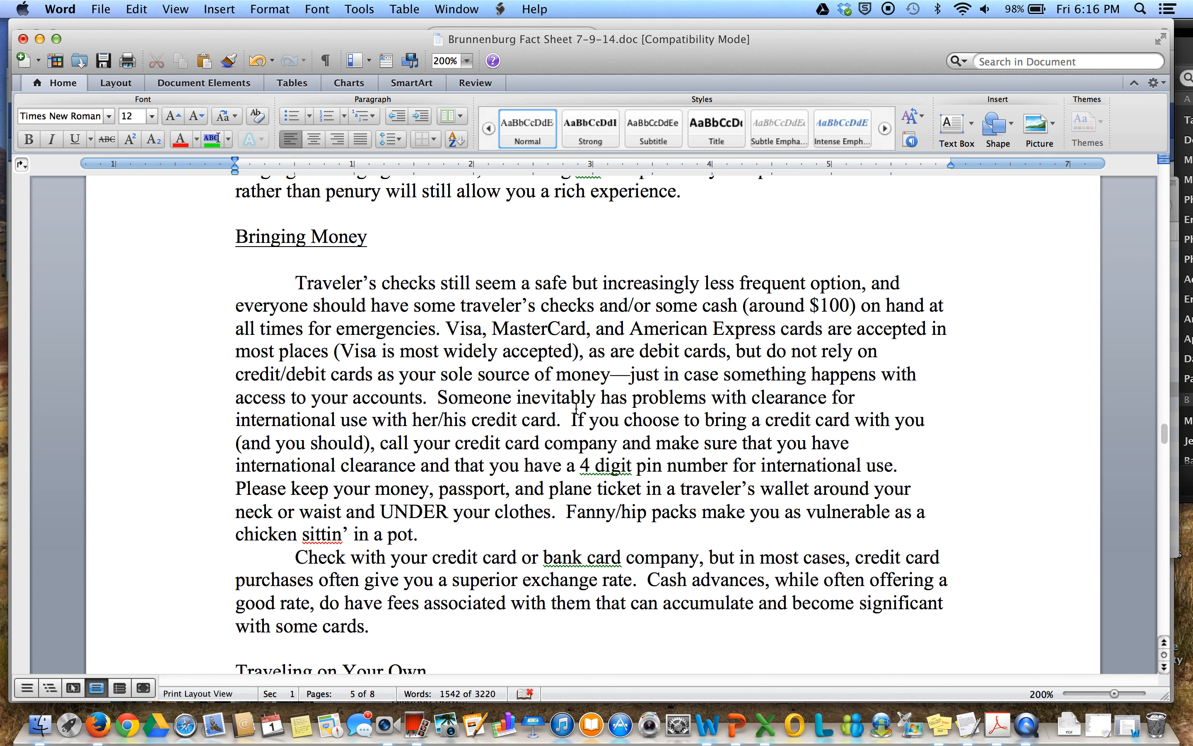
pyautogui.scroll(-3)
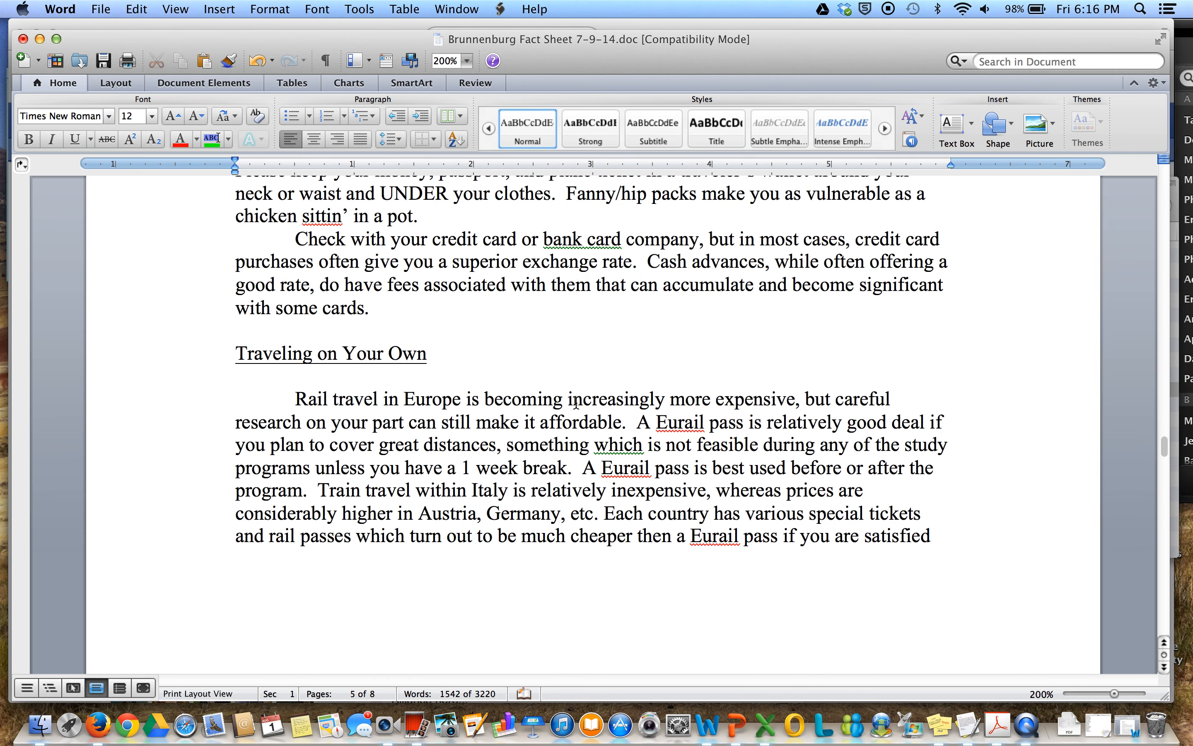
pyautogui.scroll(-3)
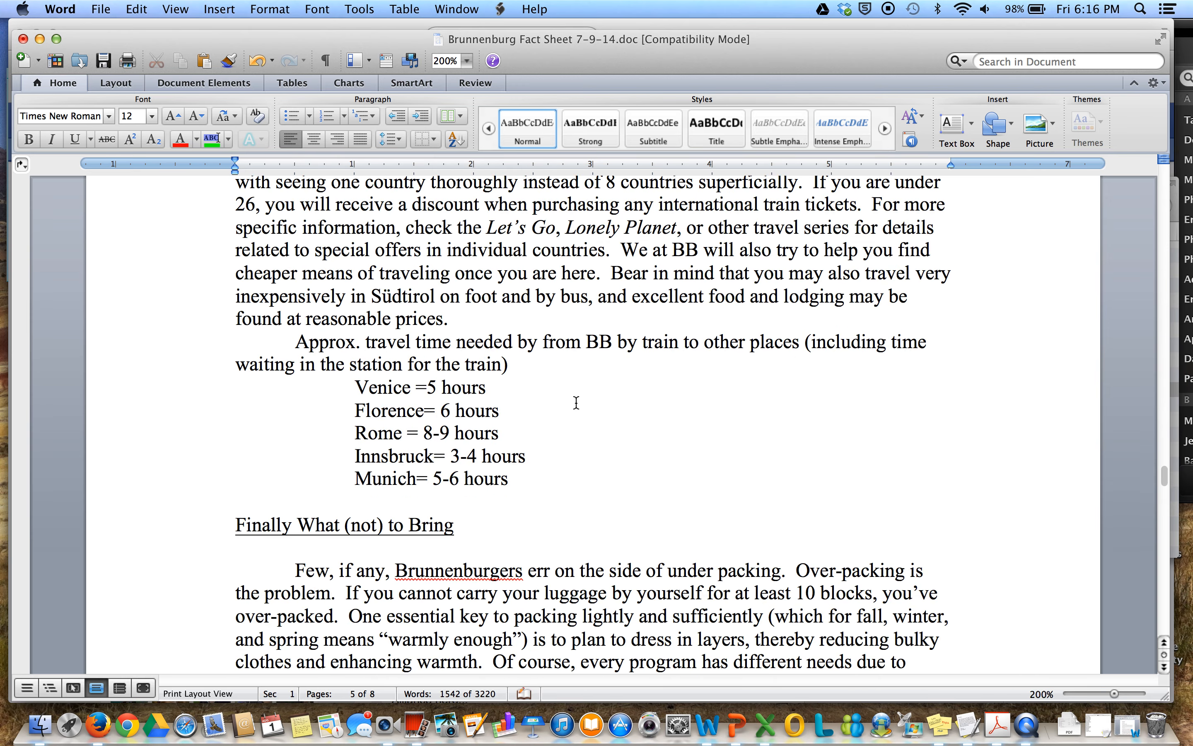
pyautogui.scroll(-3)
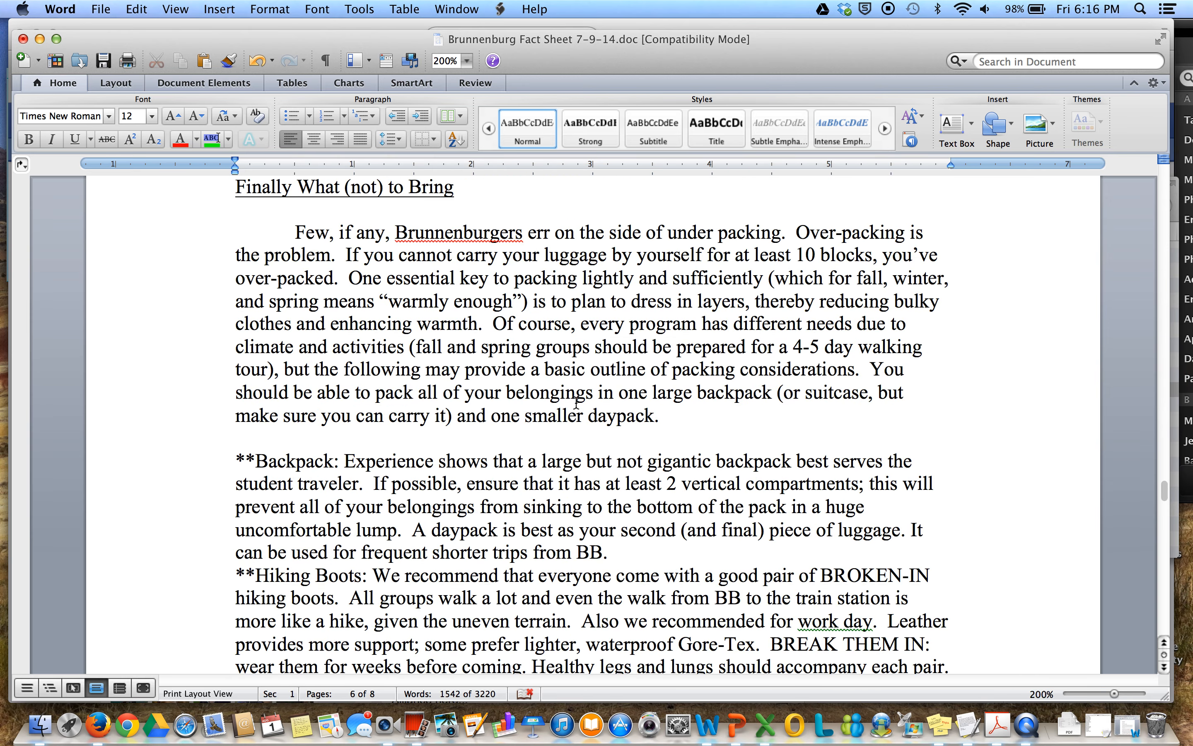
pyautogui.scroll(-3)
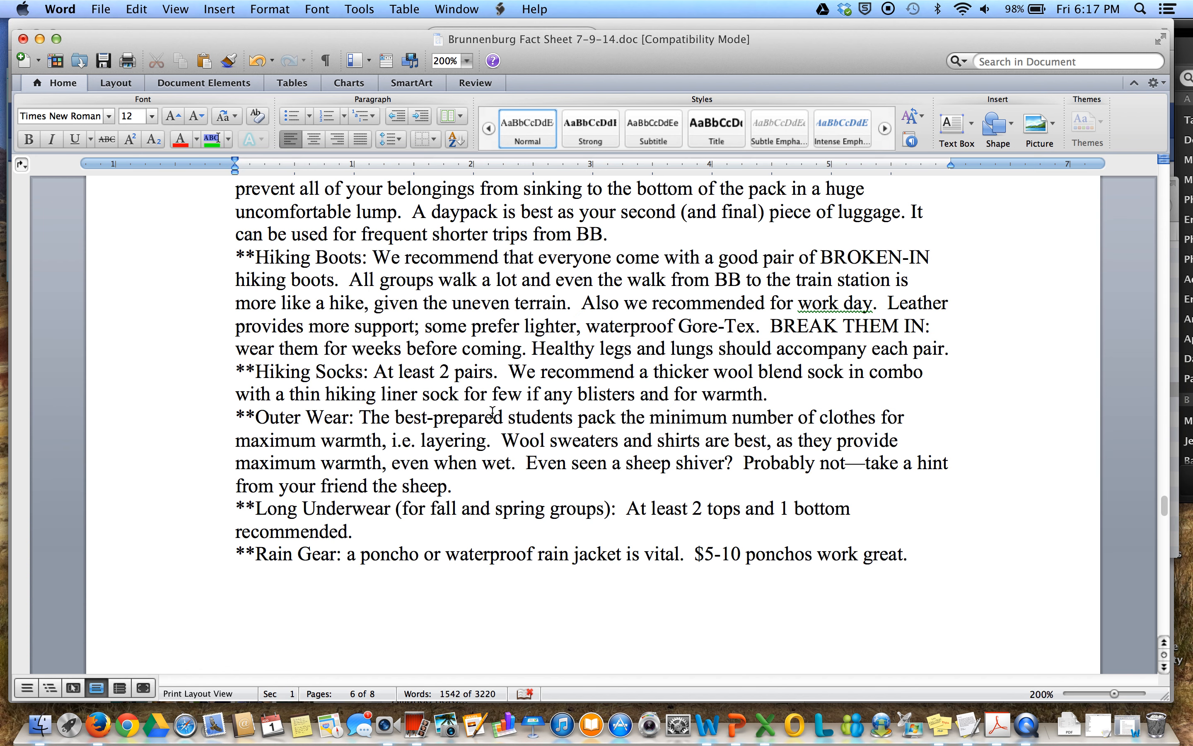
pyautogui.moveTo(499, 375)
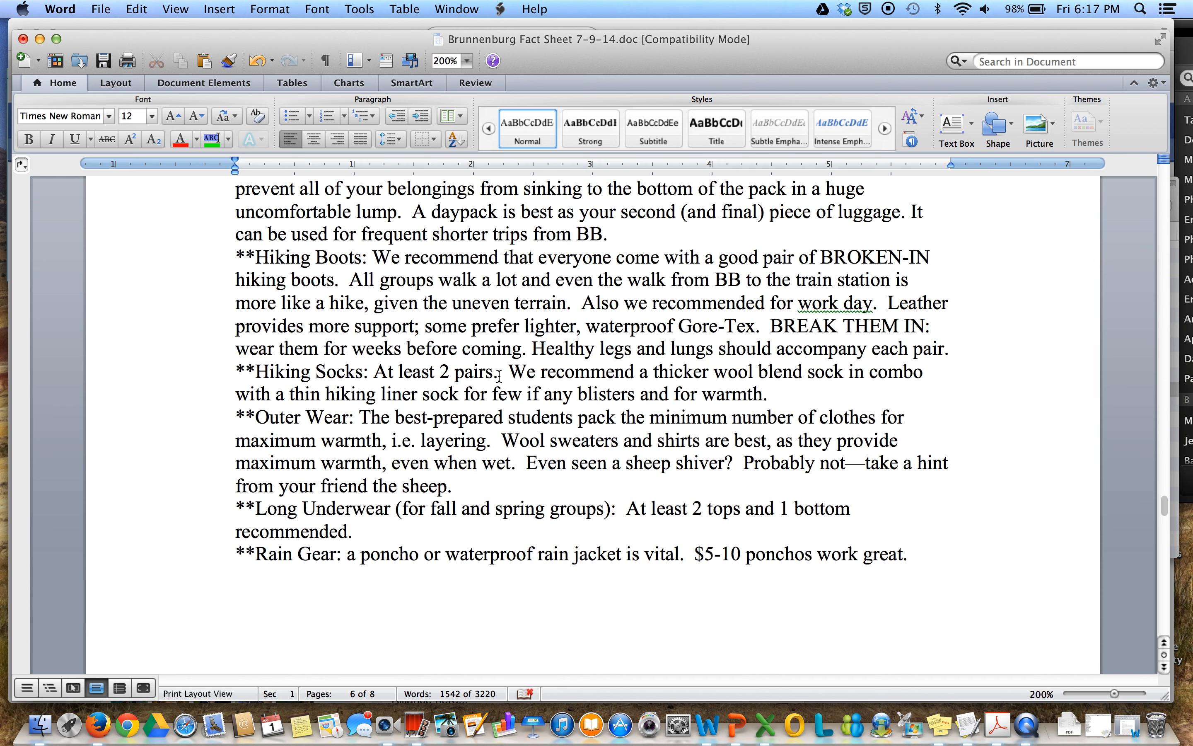
pyautogui.scroll(-3)
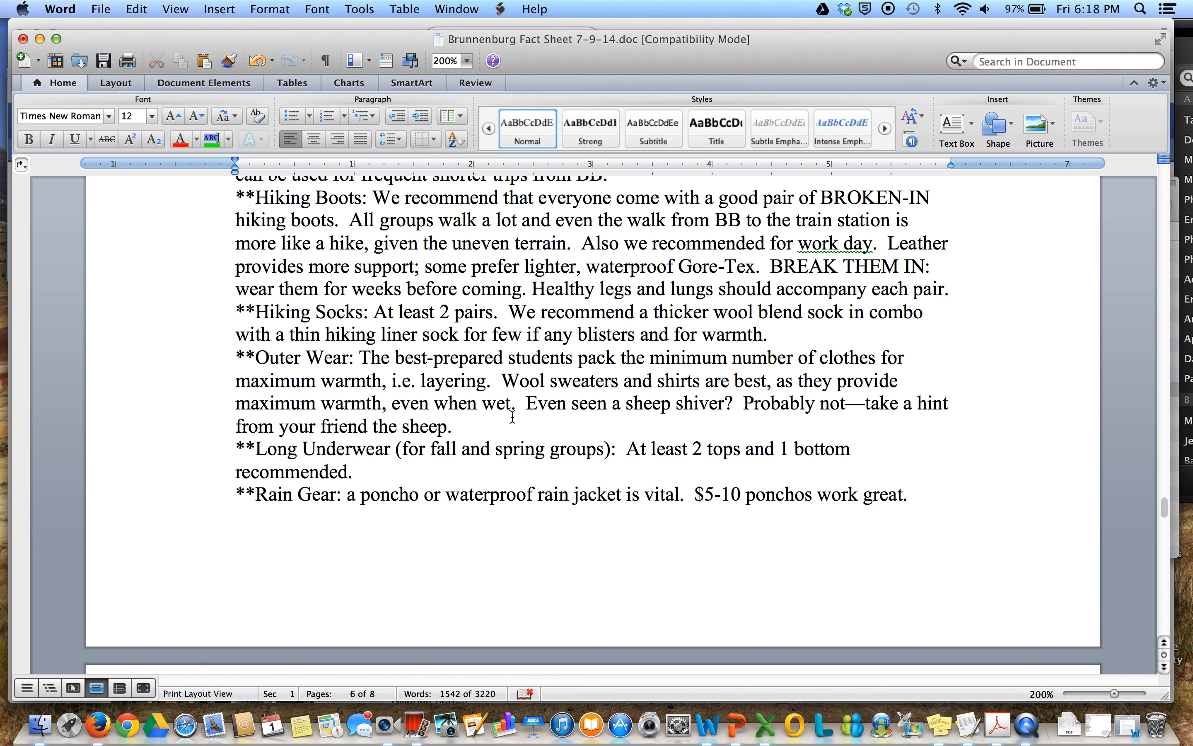
pyautogui.moveTo(479, 473)
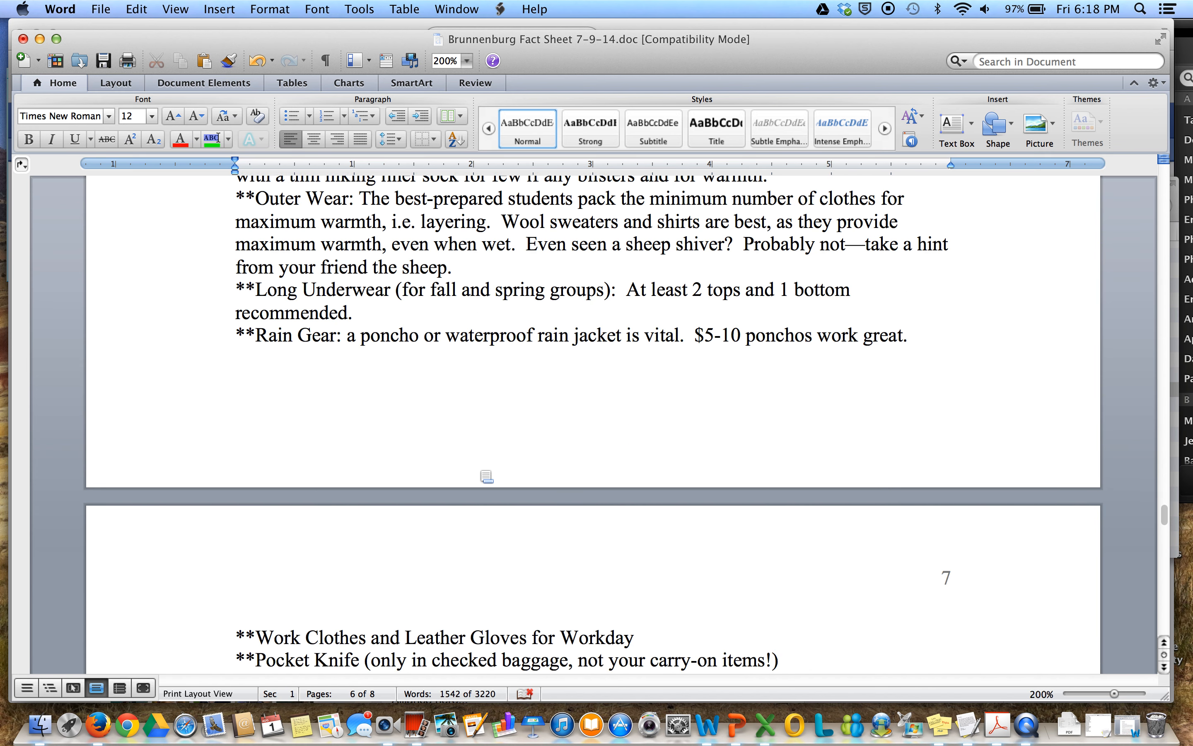
pyautogui.scroll(-3)
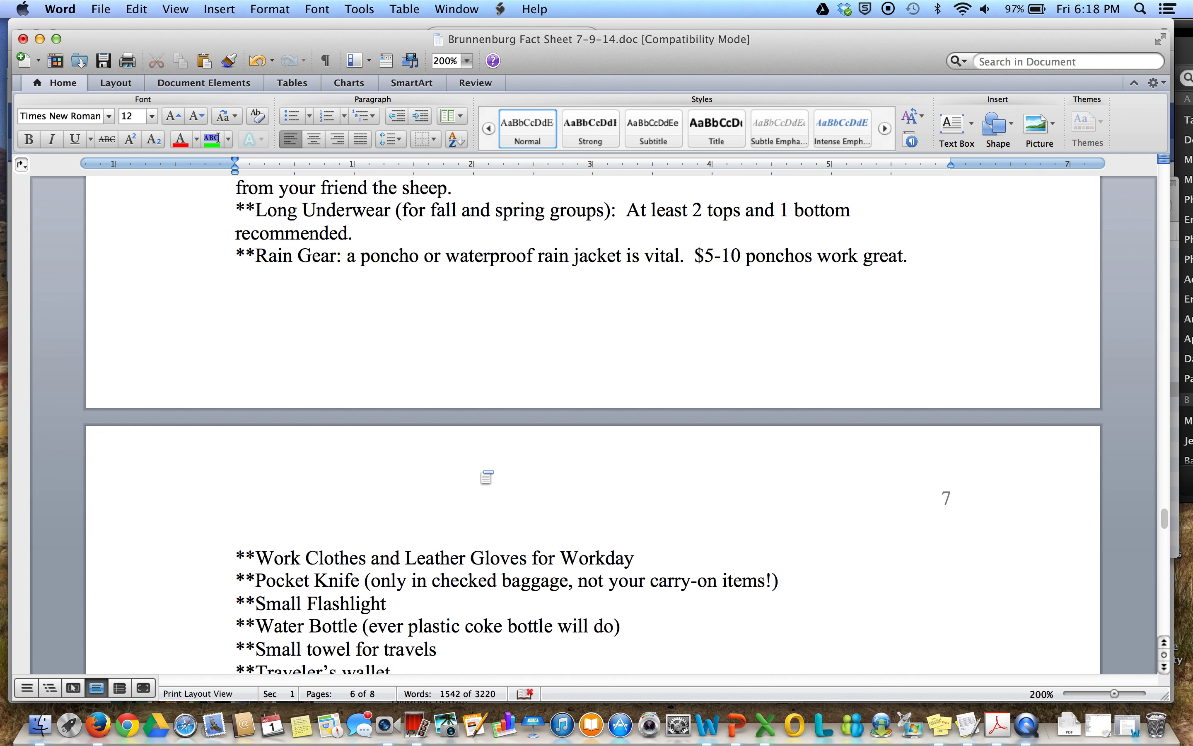
pyautogui.scroll(-3)
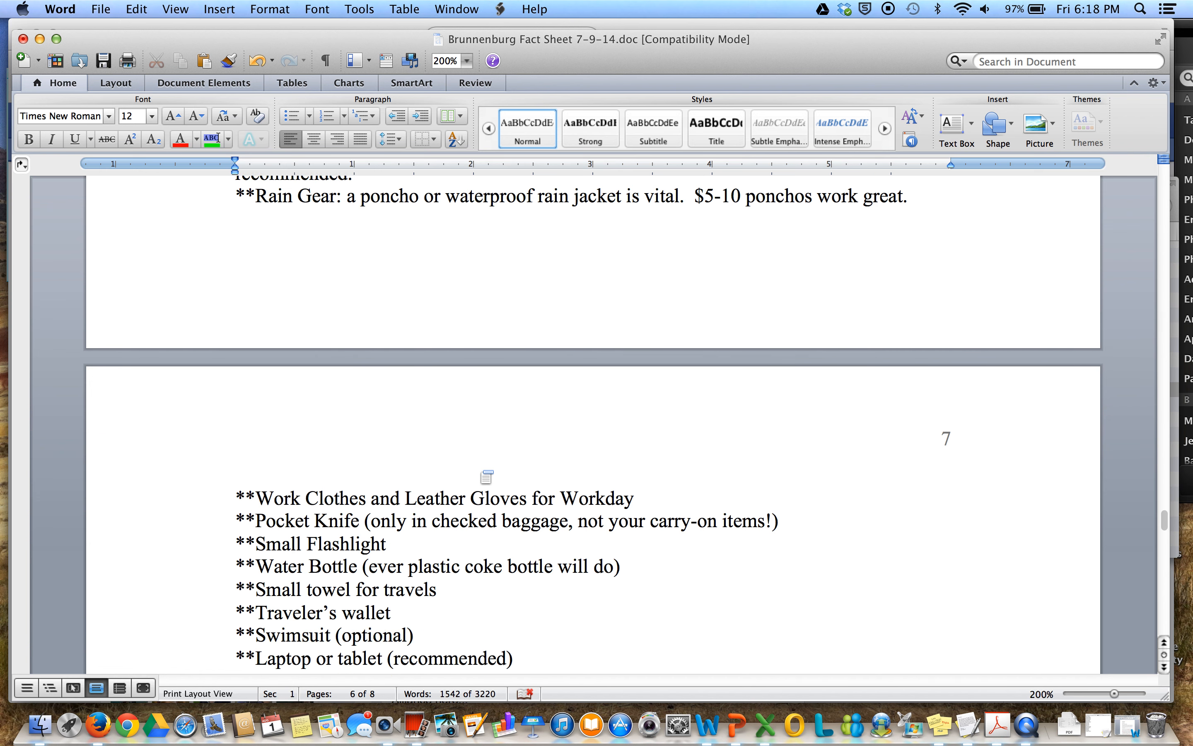
pyautogui.moveTo(496, 496)
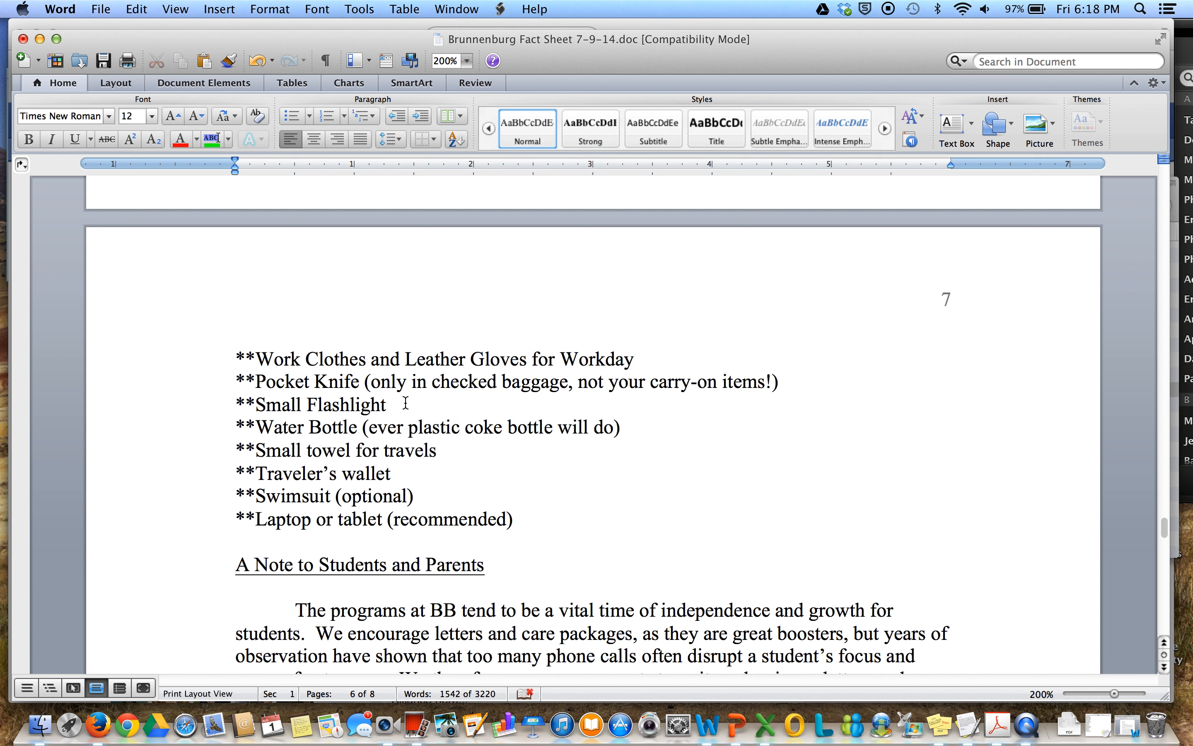
pyautogui.moveTo(404, 473)
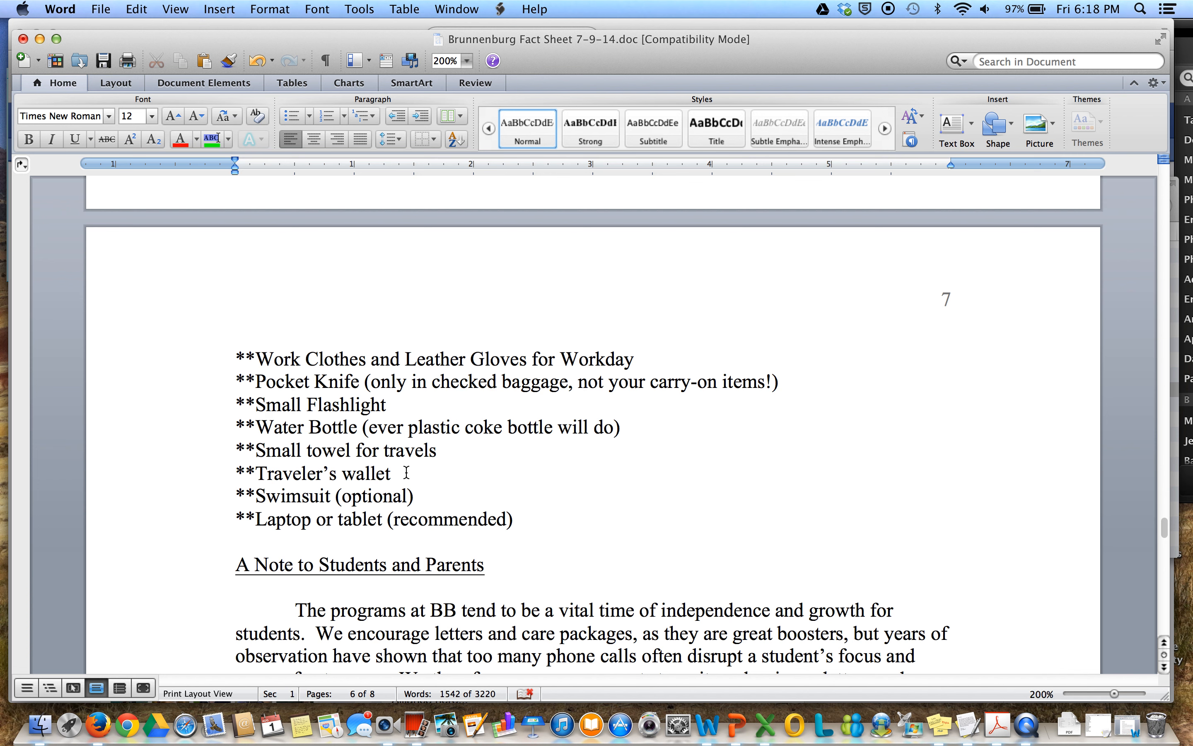
pyautogui.moveTo(314, 523)
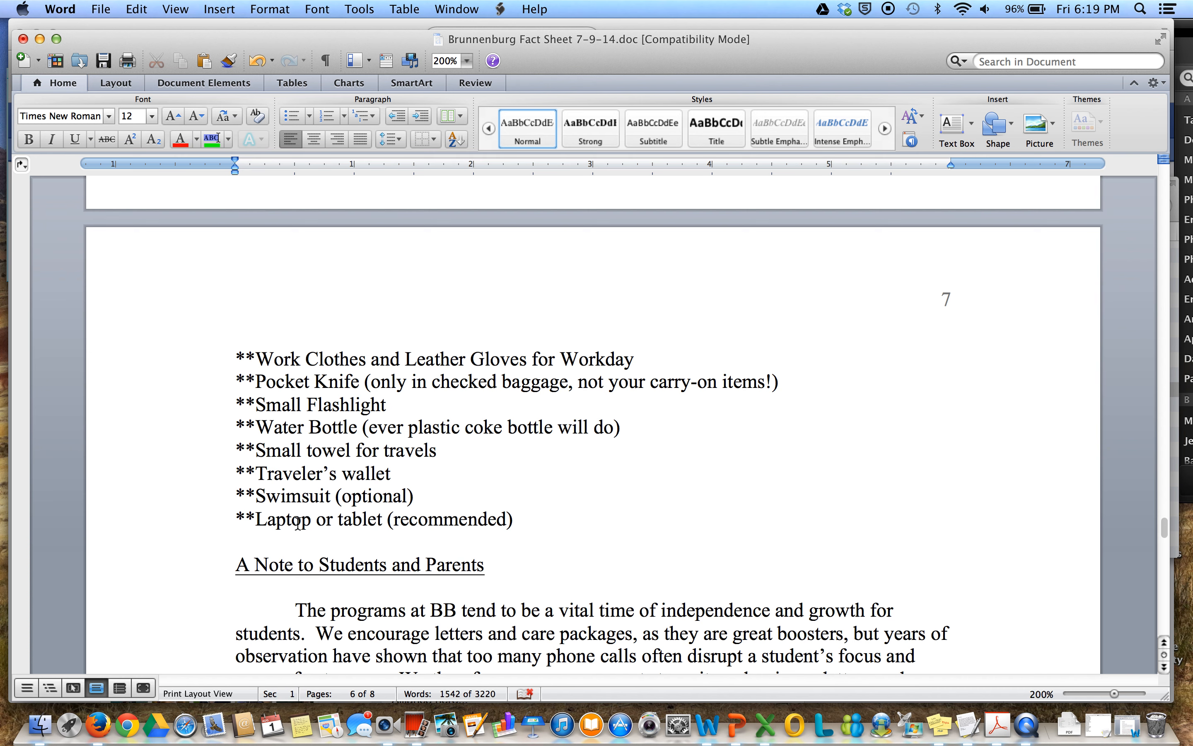
pyautogui.scroll(-3)
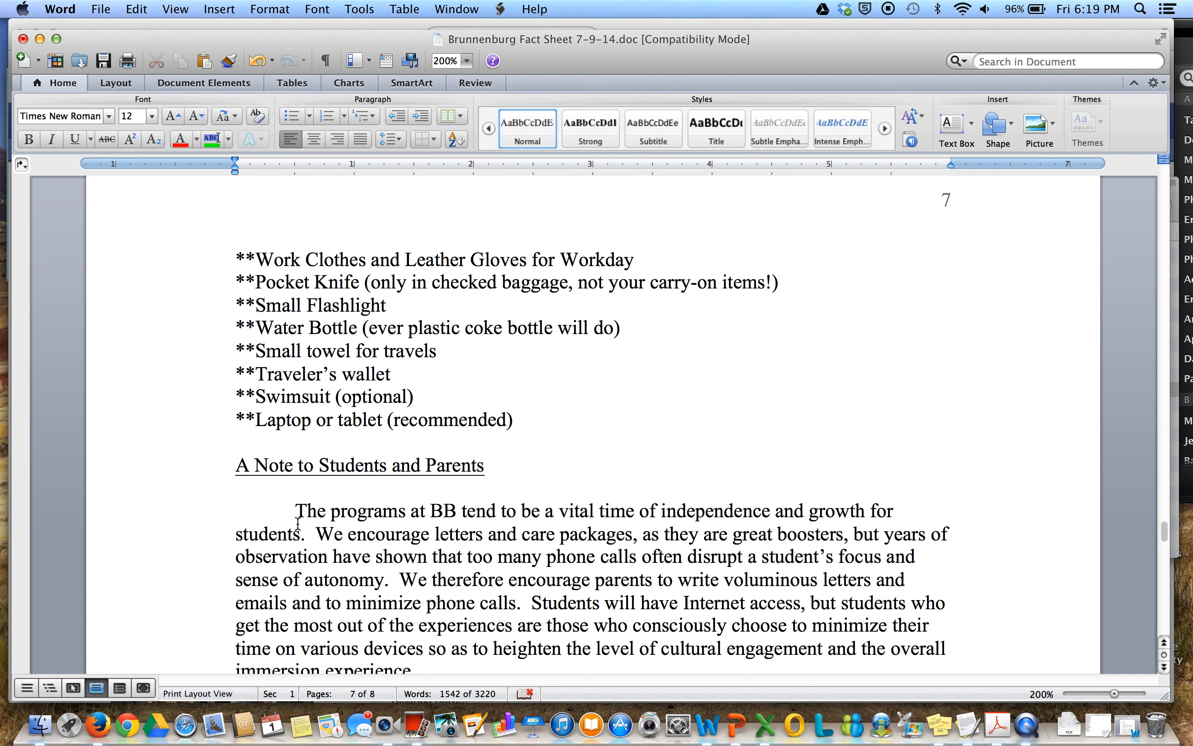
pyautogui.scroll(-3)
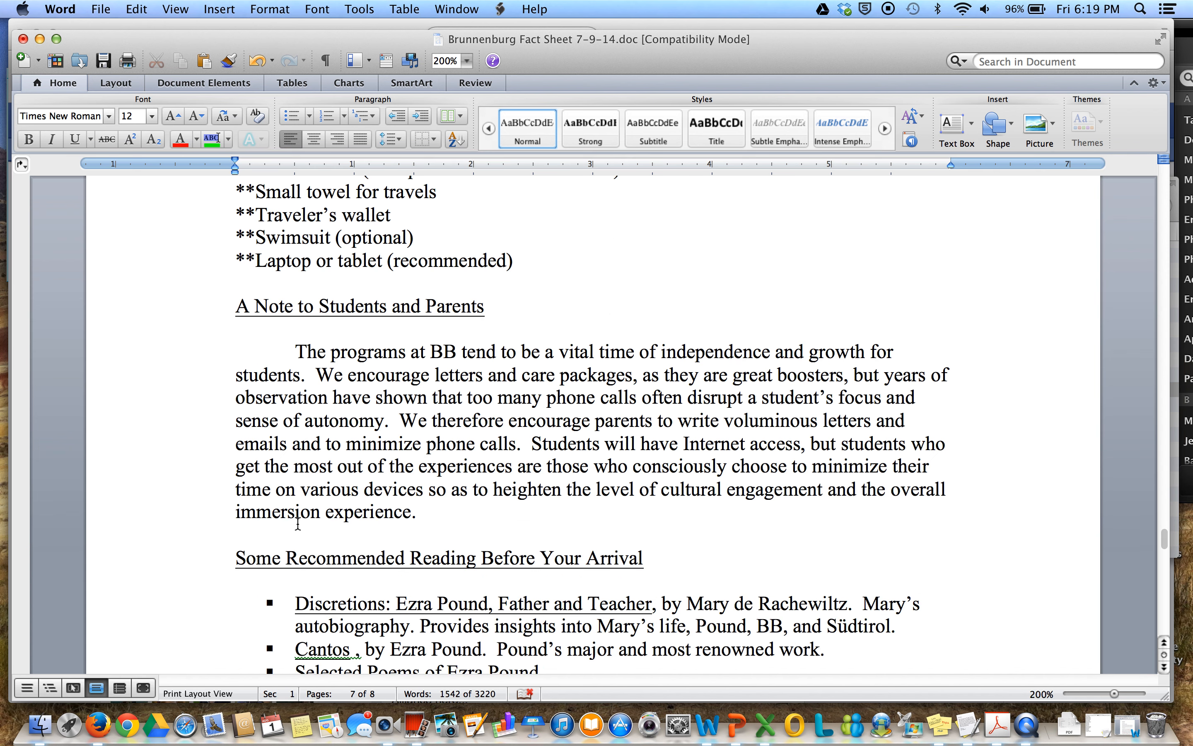
pyautogui.scroll(-3)
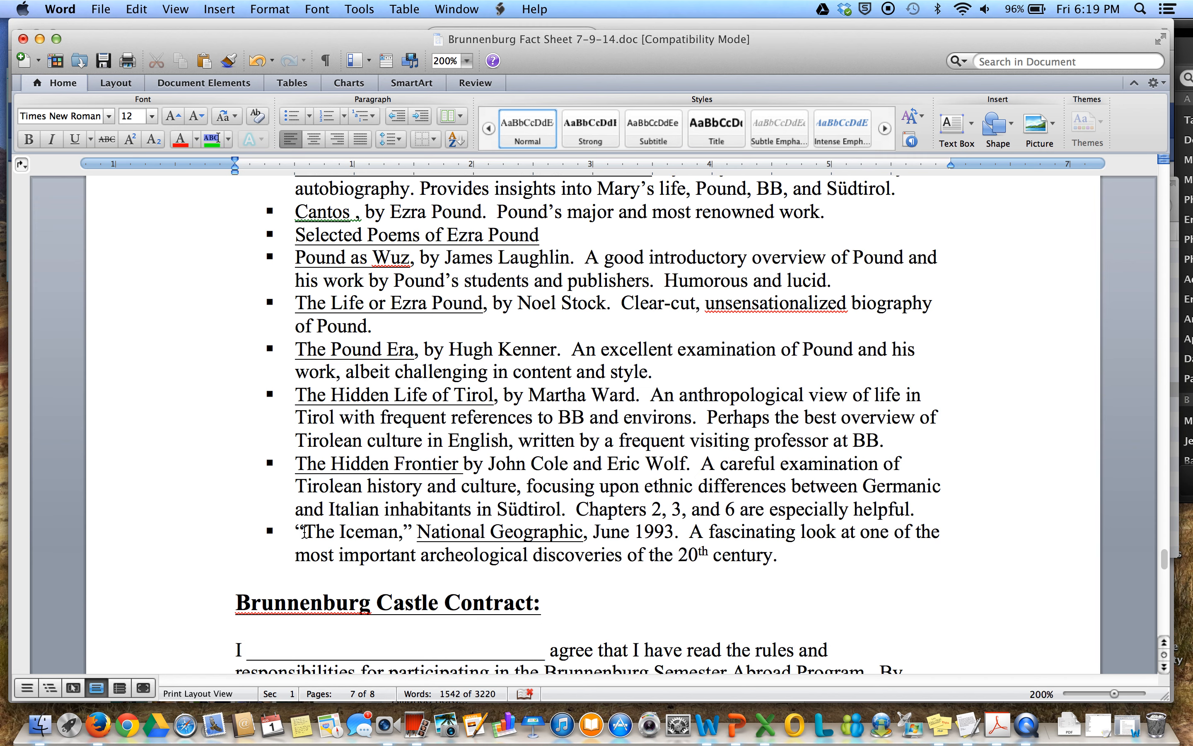
pyautogui.scroll(-3)
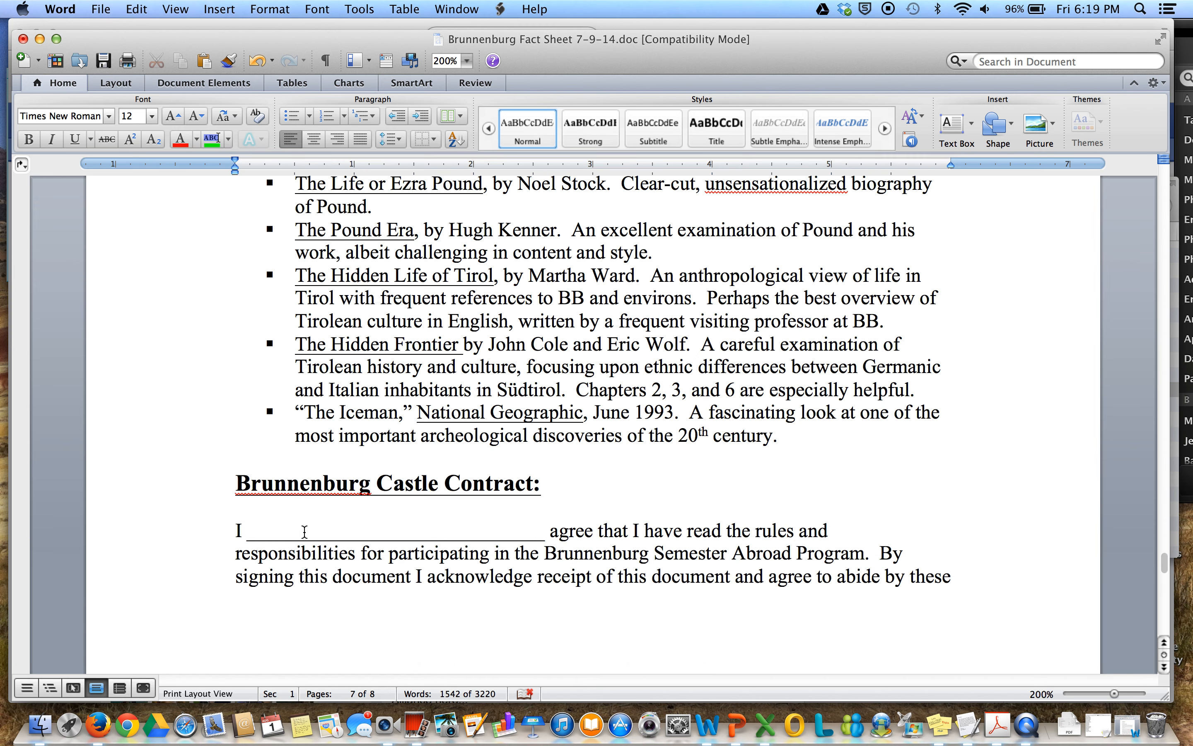
pyautogui.scroll(-3)
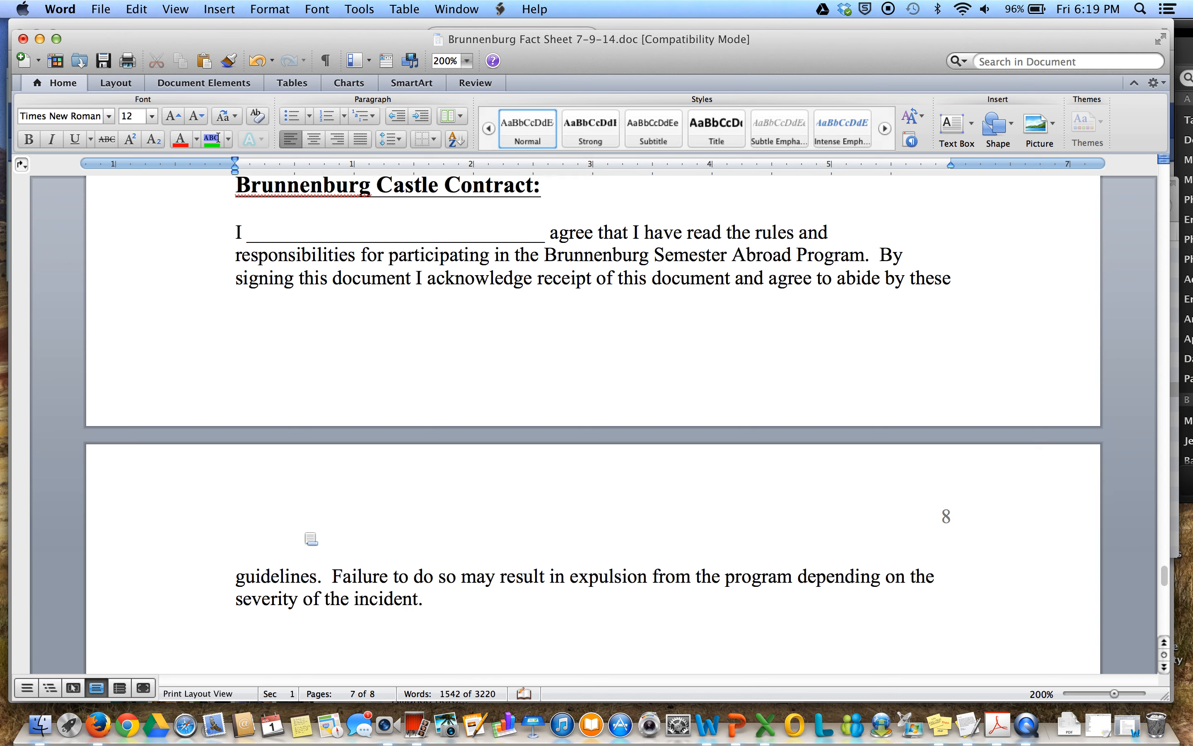
pyautogui.scroll(-3)
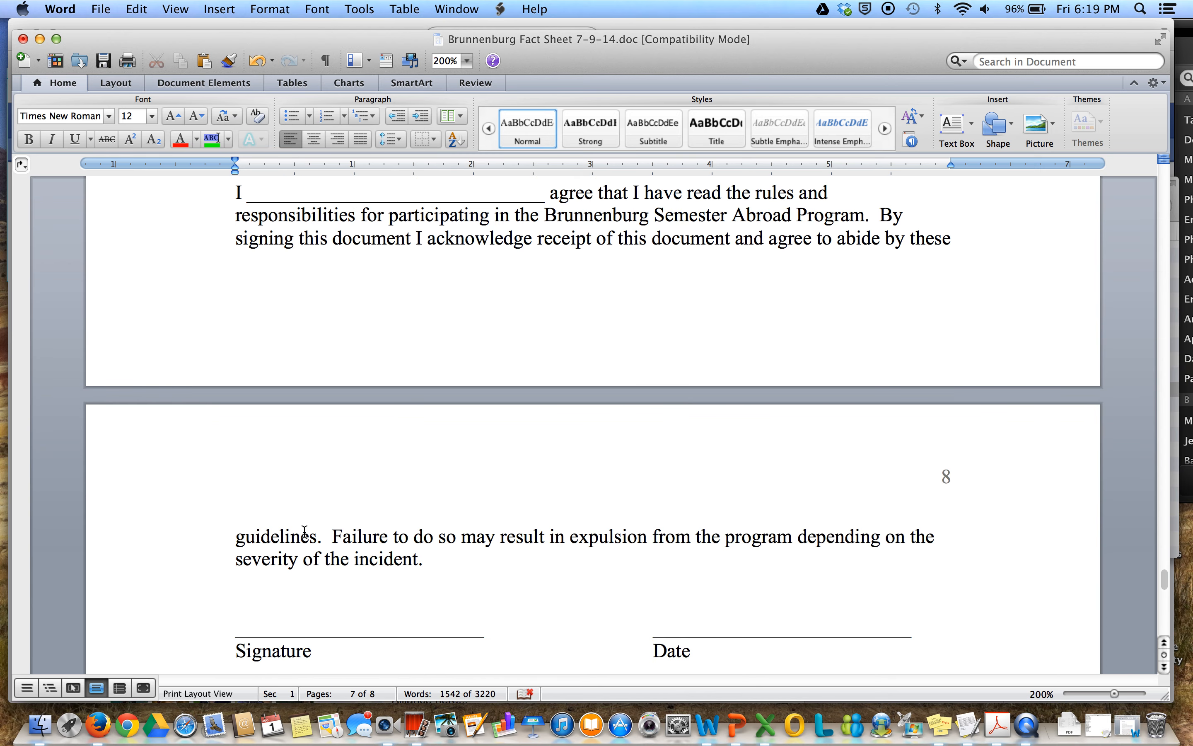